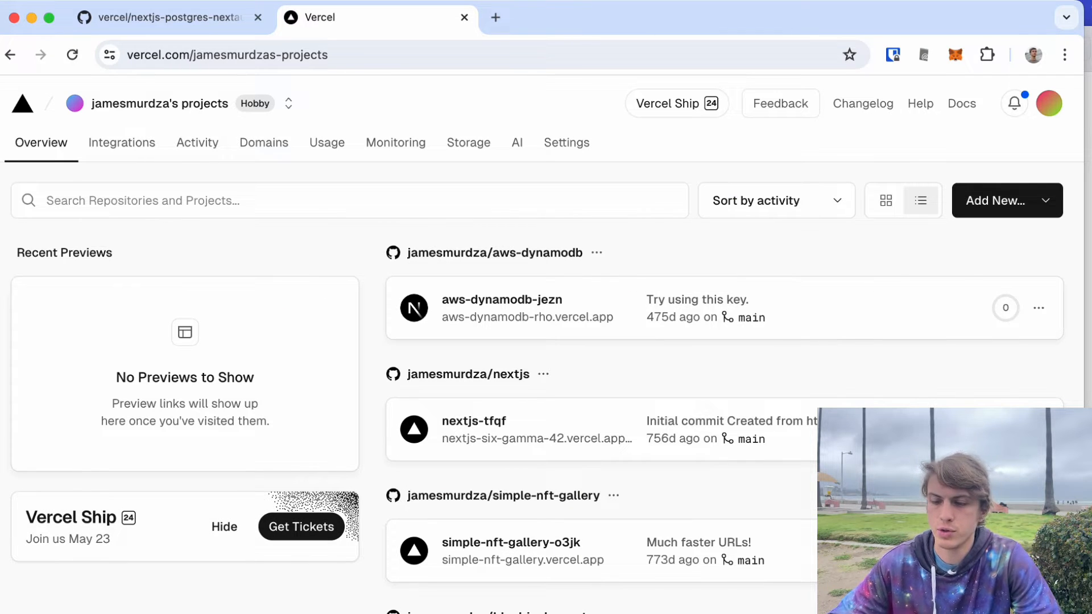
# Step: Start a new Vercel project and begin deploying the Admin Dashboard Template
pyautogui.click(71, 54)
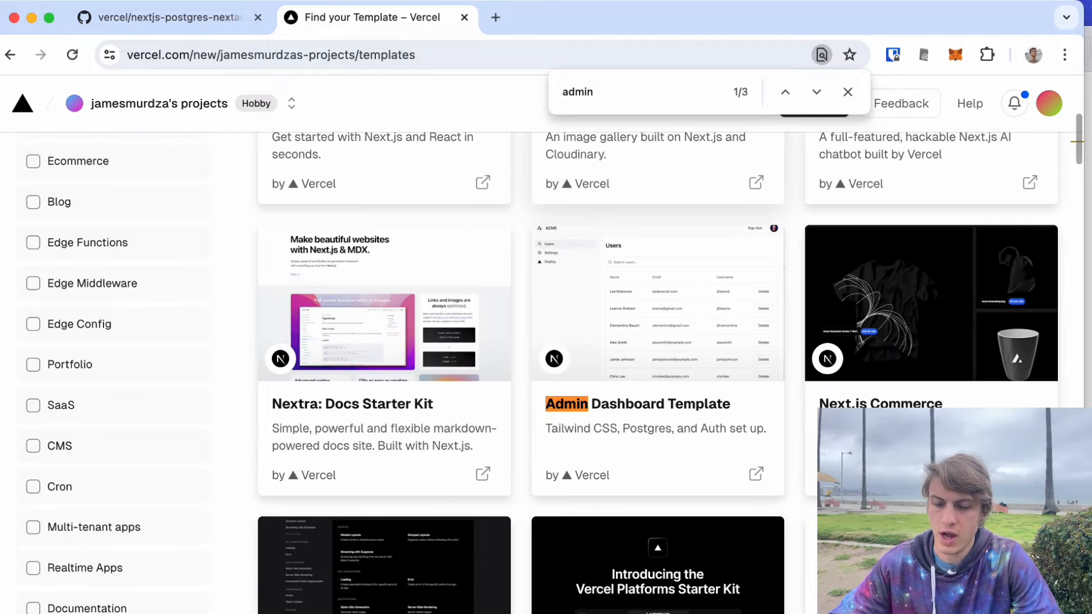
pyautogui.click(635, 404)
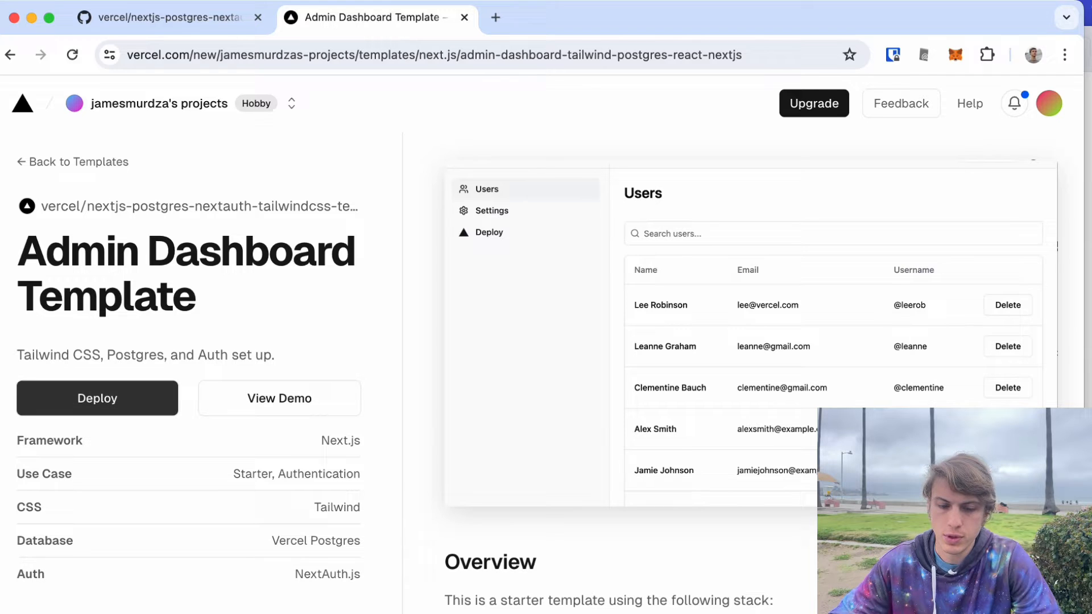
pyautogui.click(97, 398)
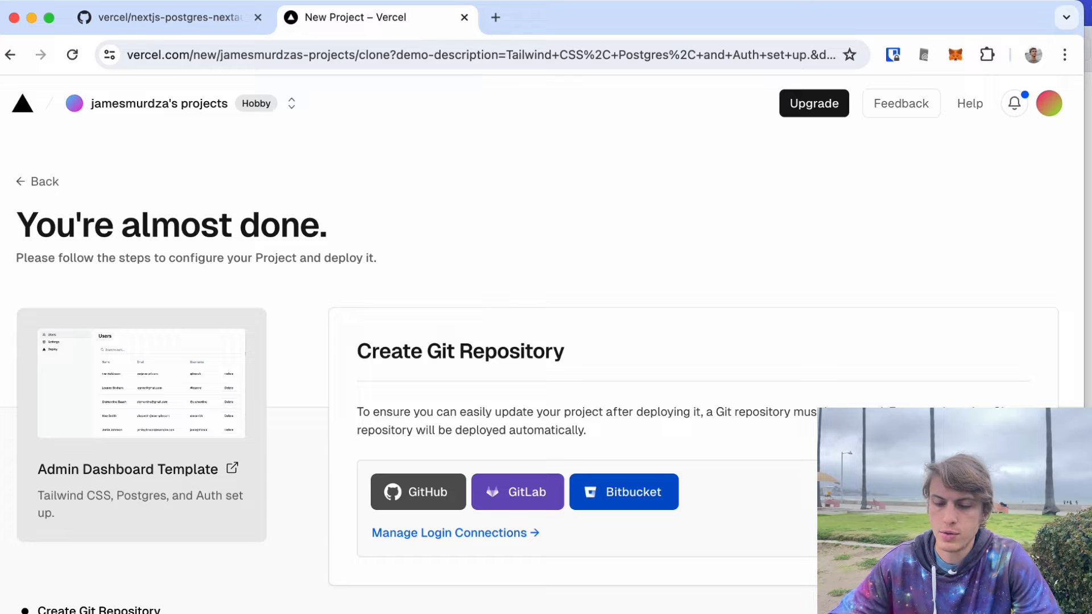
# Step: Create the my-dashboard repository on GitHub and reach the Add Storage section
pyautogui.click(418, 491)
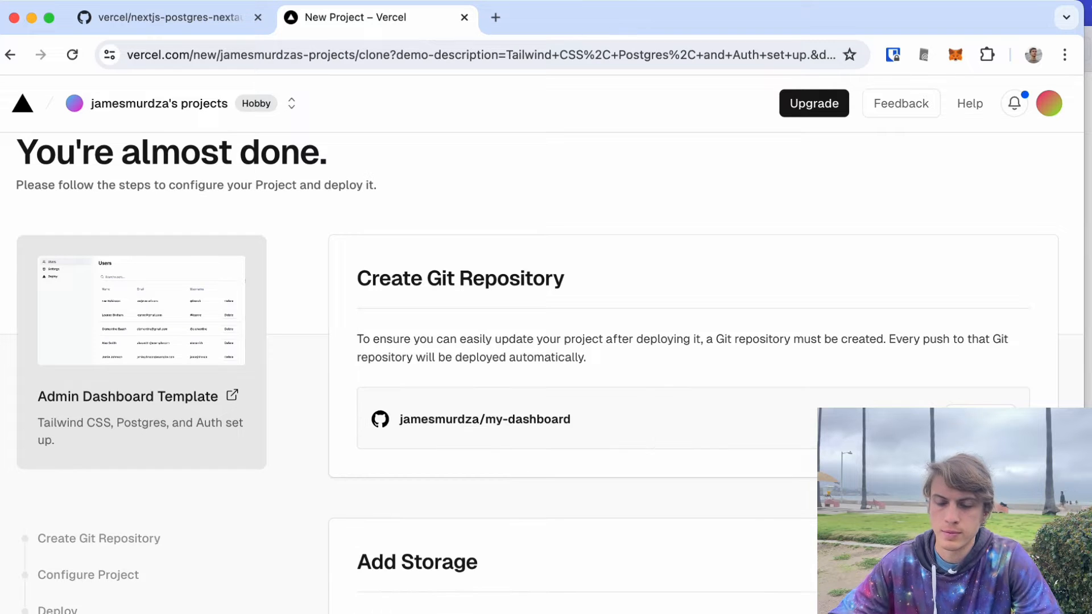
pyautogui.scroll(-3)
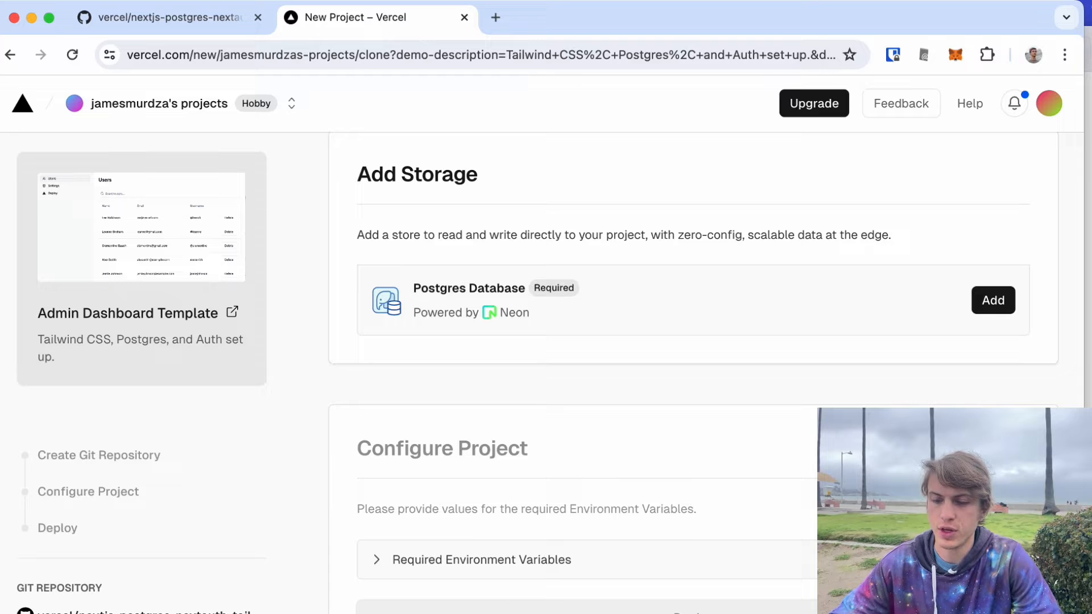
# Step: Create the my-dashboard-postgres database, accepting the terms, and connect it to all environments
pyautogui.click(992, 301)
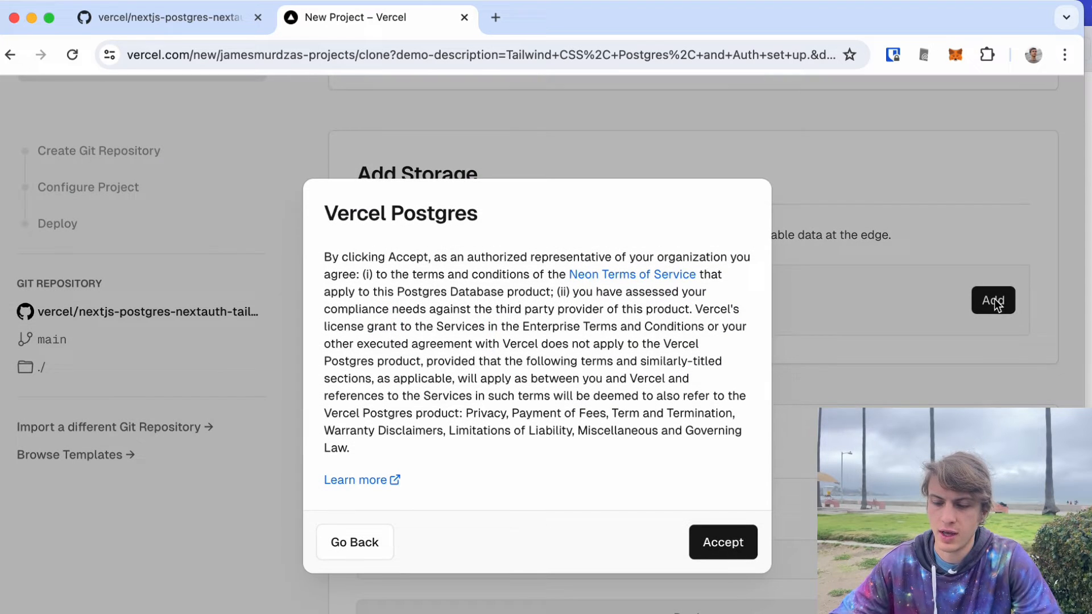
pyautogui.click(722, 541)
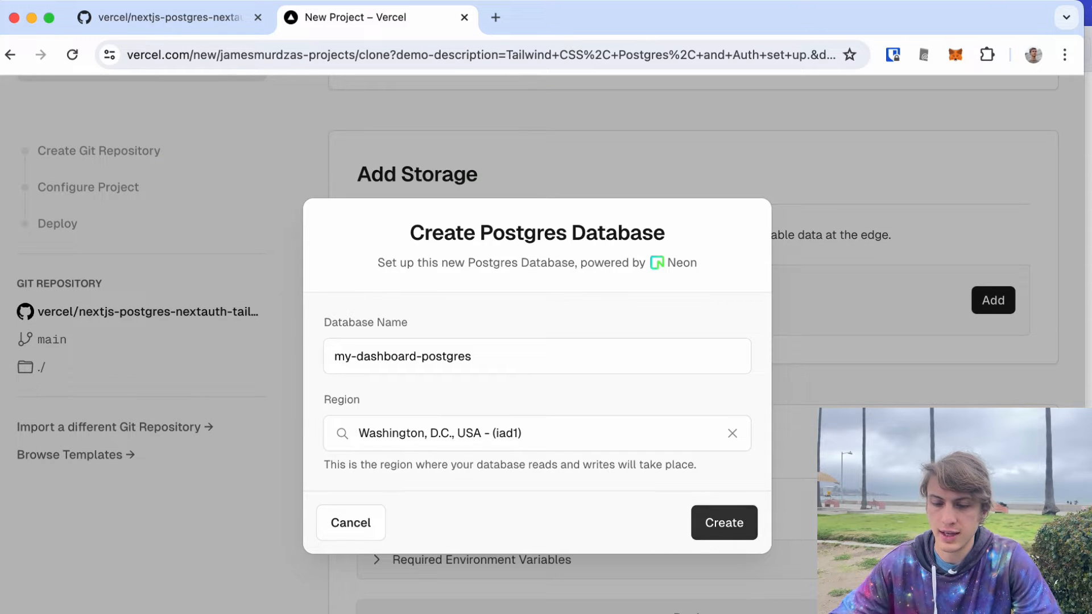
pyautogui.click(724, 523)
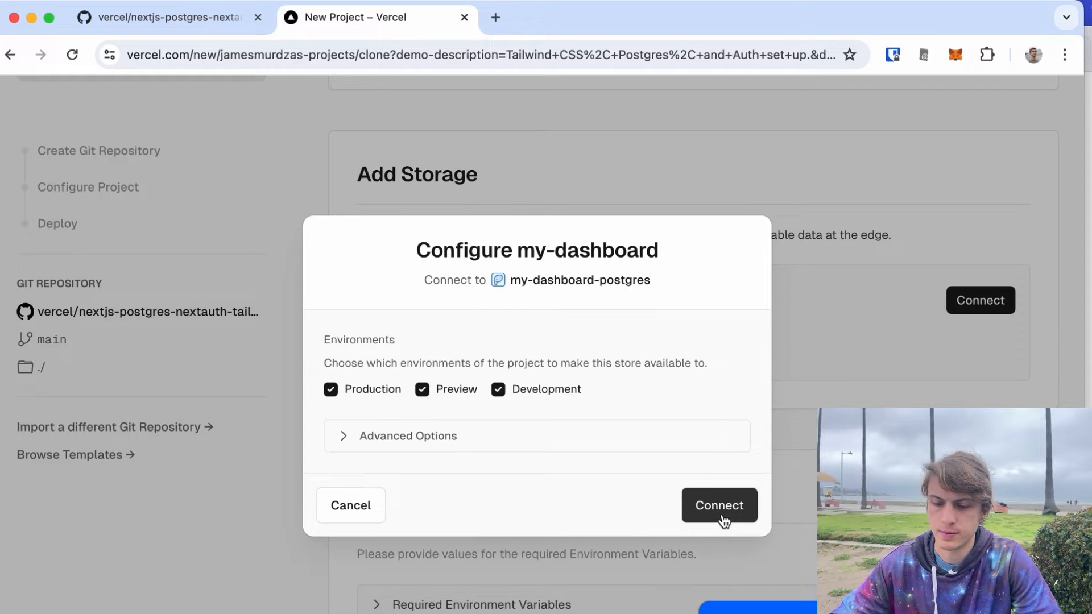
pyautogui.moveTo(719, 505)
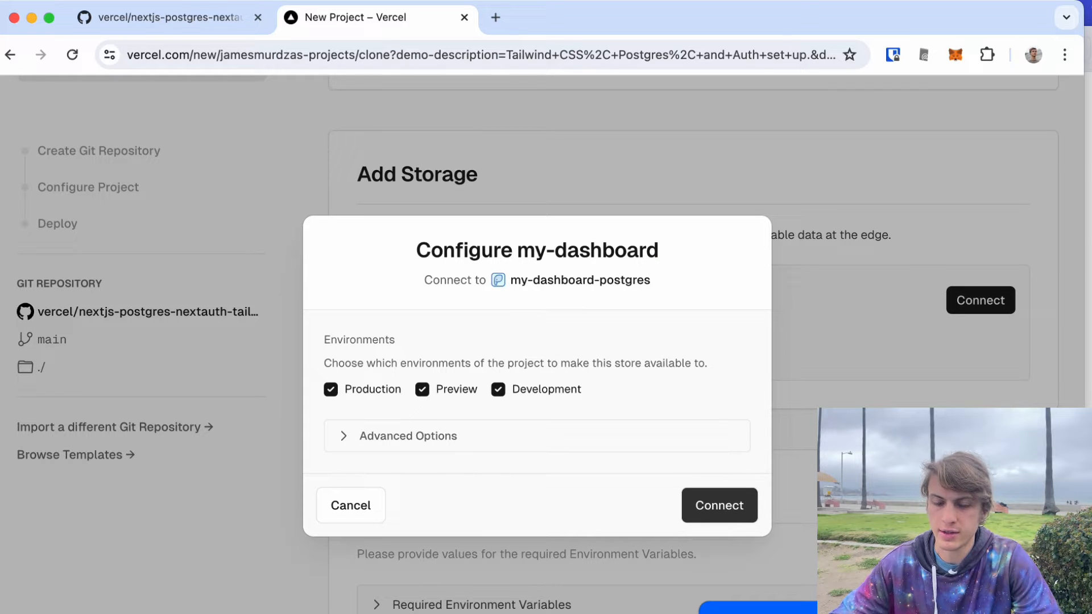
pyautogui.click(718, 505)
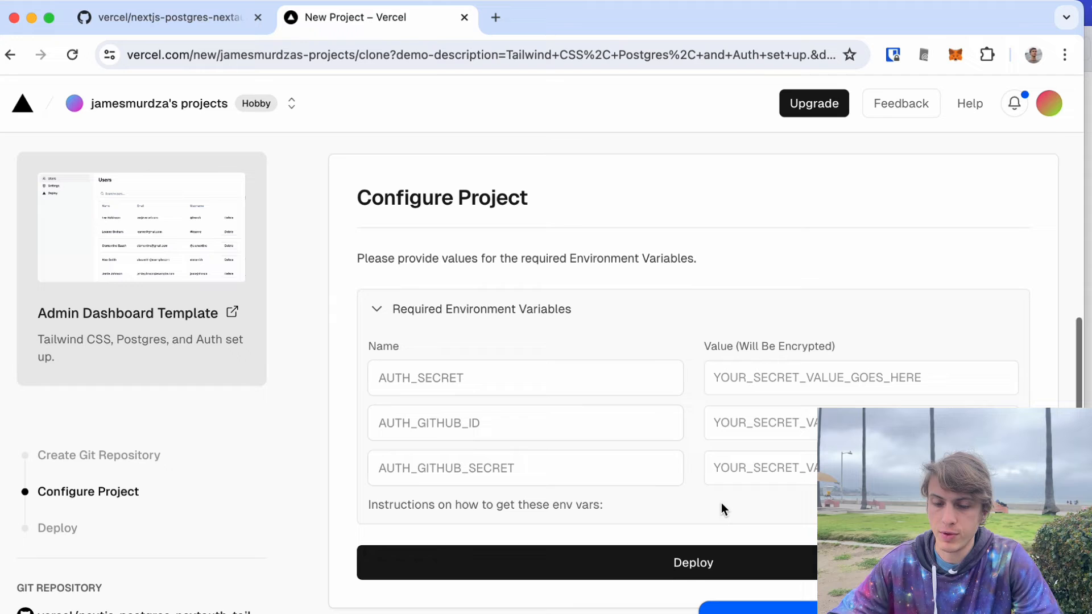
# Step: Leave the environment variables step and switch to the template's GitHub repository tab
pyautogui.scroll(-3)
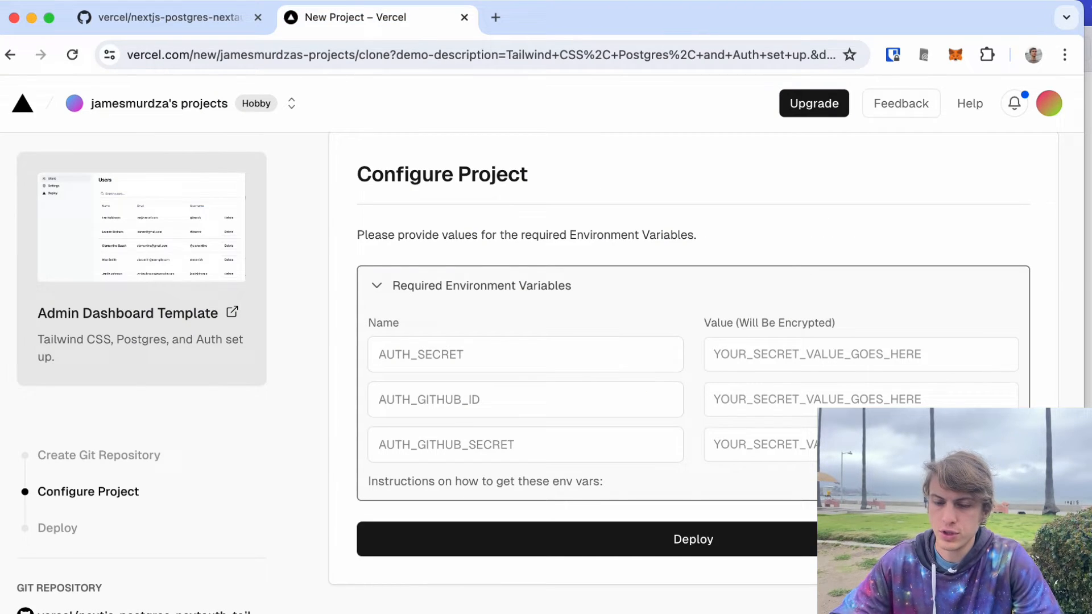
pyautogui.click(169, 17)
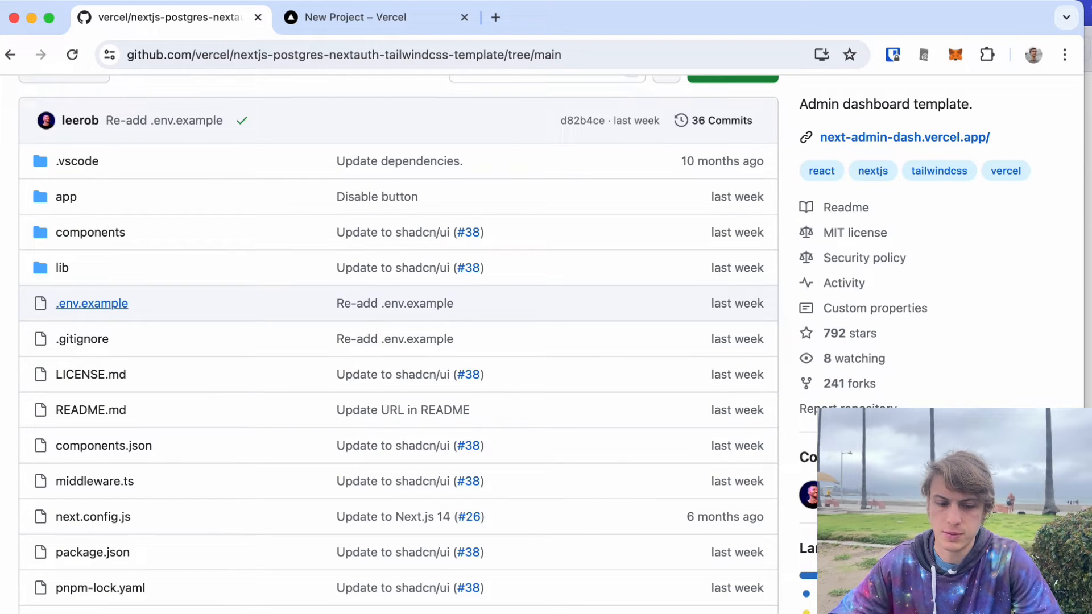
pyautogui.click(91, 303)
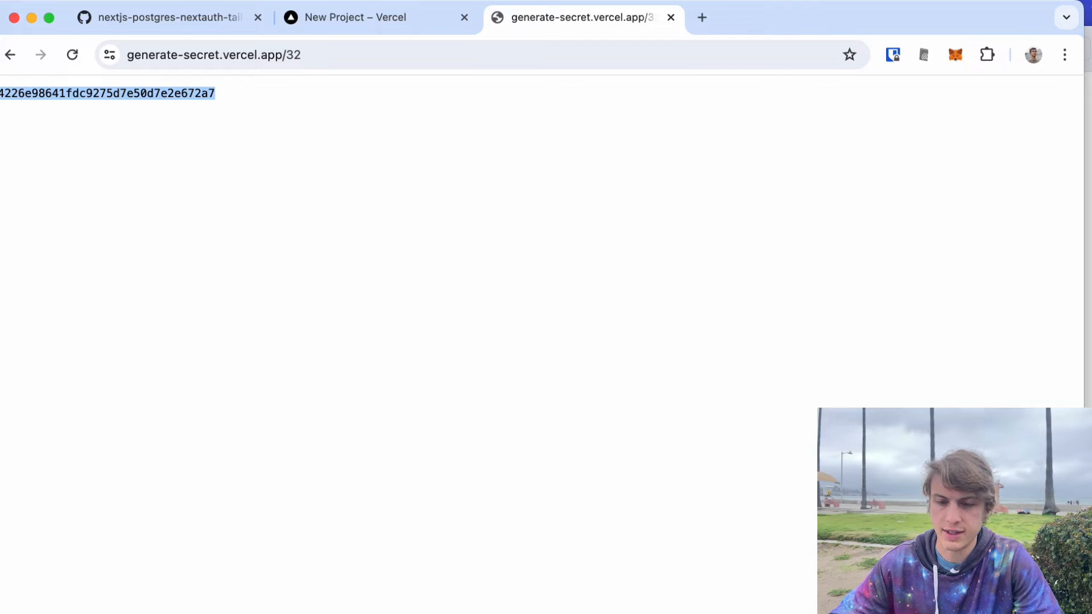
pyautogui.click(377, 17)
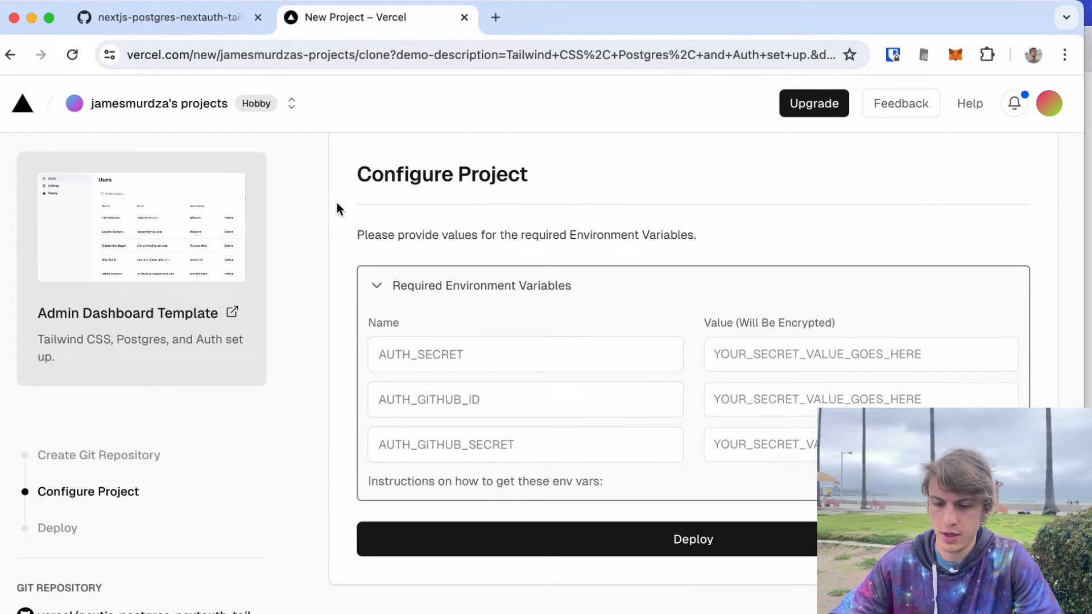
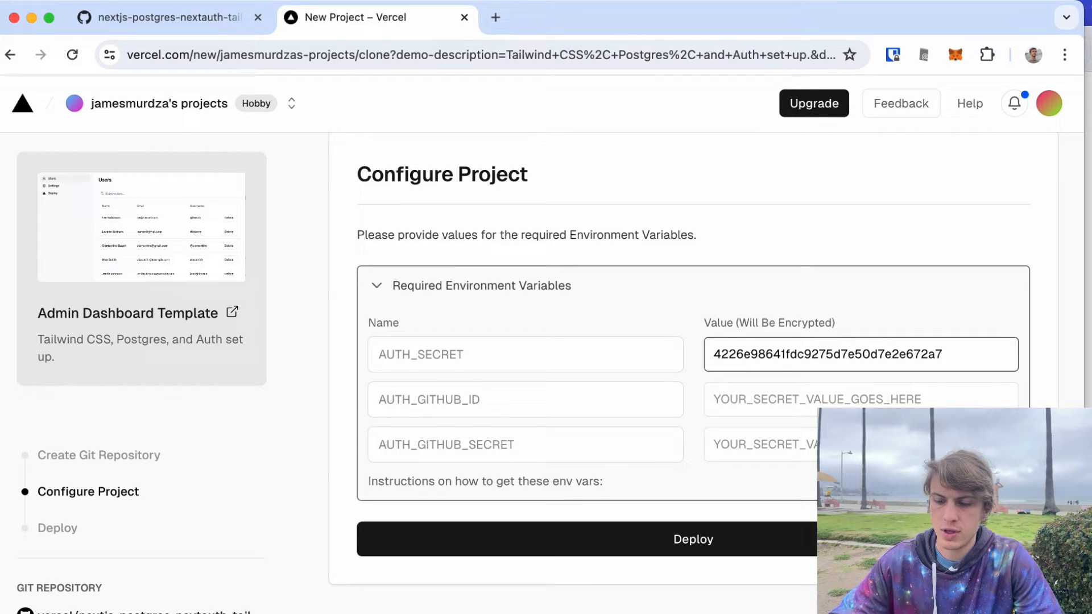
# Step: From GitHub settings' Developer settings, reach OAuth Apps and start a New OAuth App
pyautogui.click(861, 399)
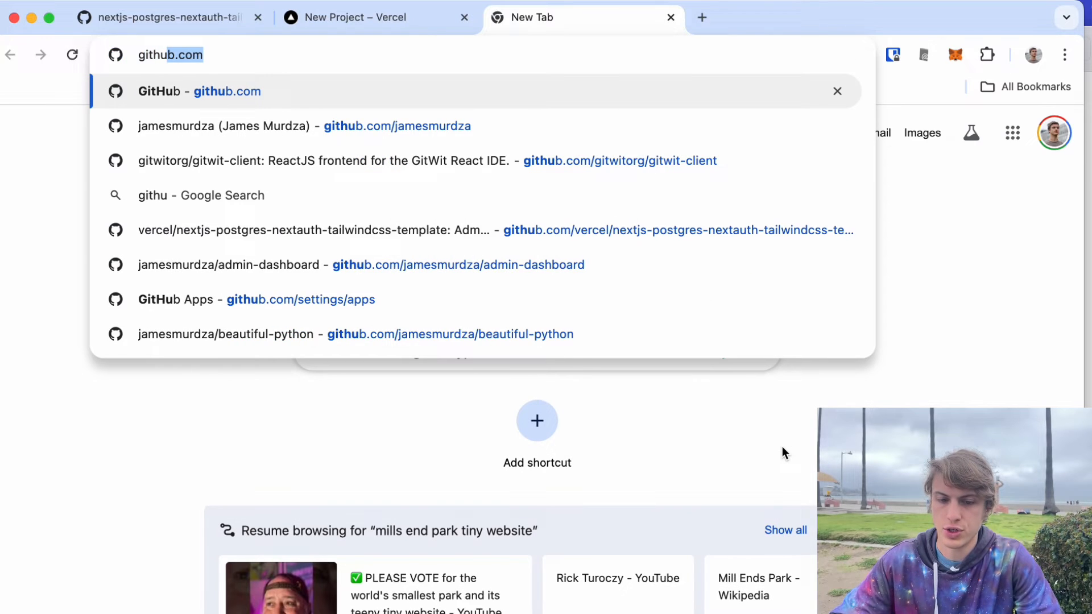
pyautogui.click(226, 91)
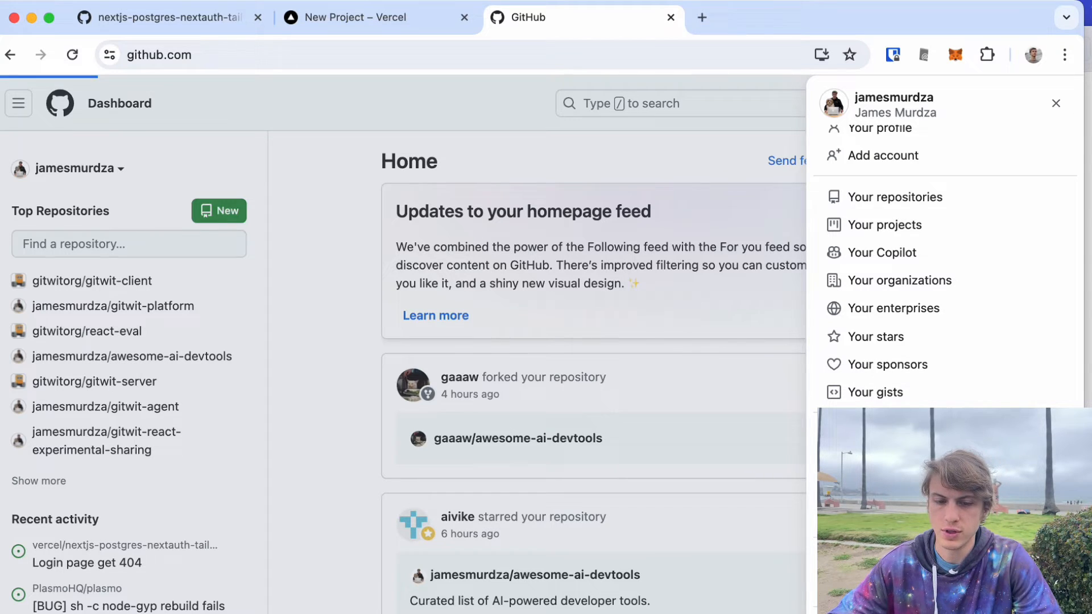
pyautogui.click(886, 128)
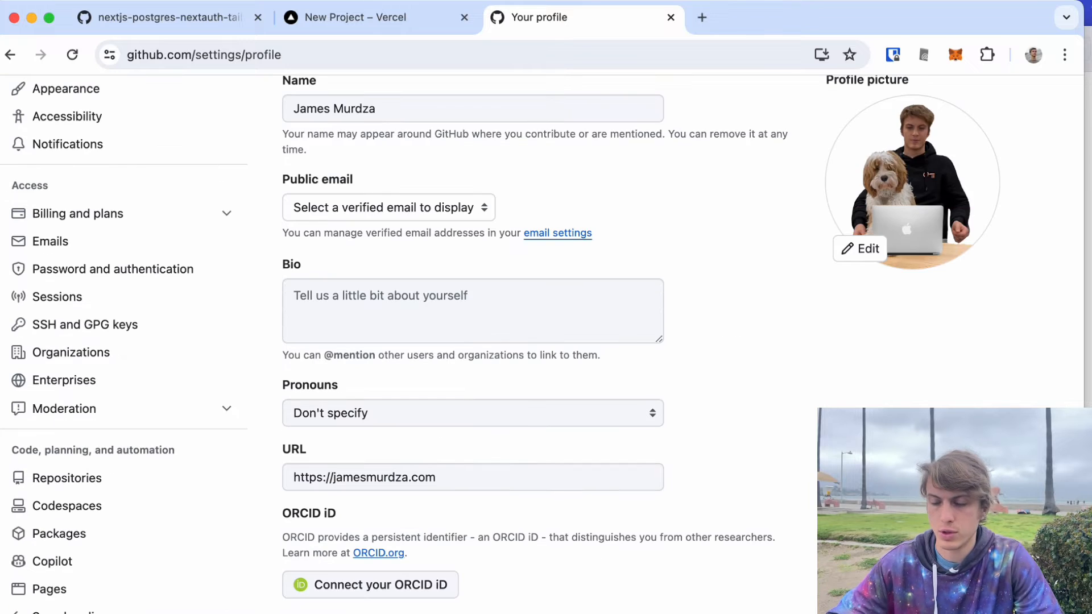
pyautogui.scroll(-3)
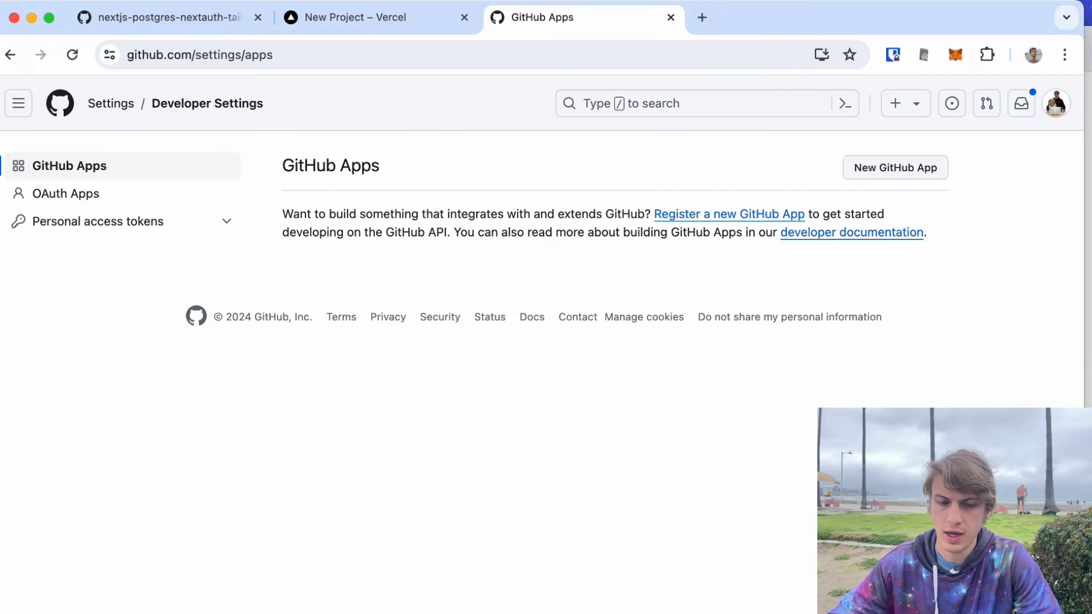
pyautogui.click(67, 194)
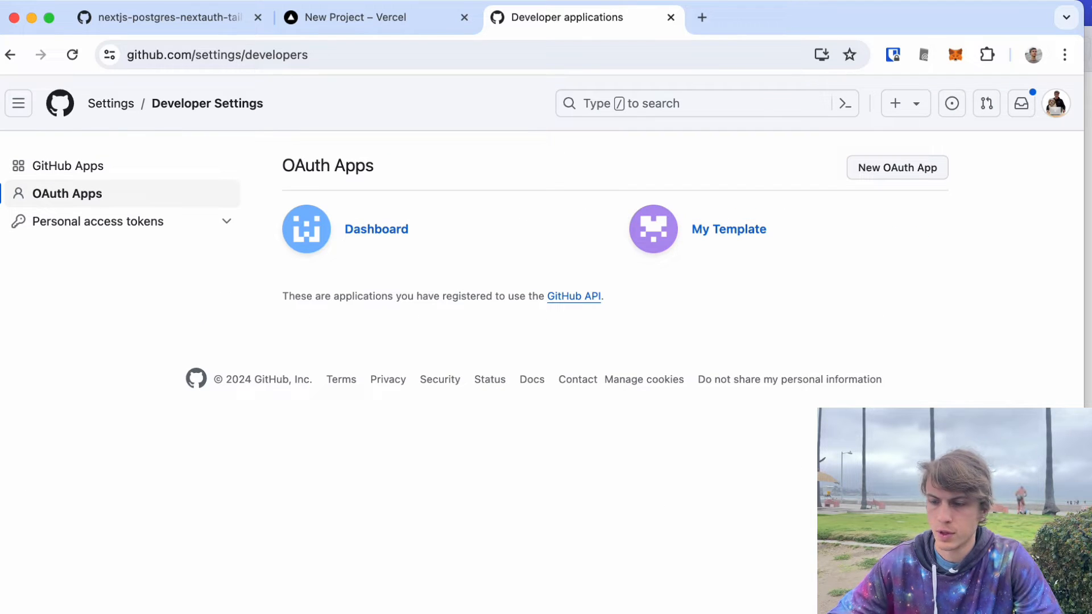
pyautogui.click(897, 167)
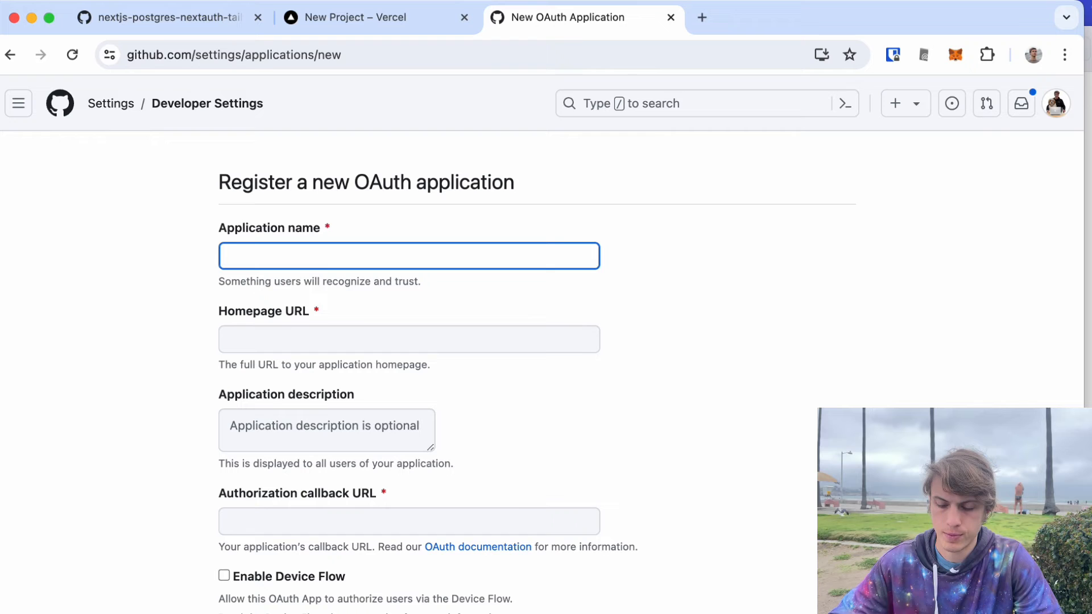
# Step: Name the OAuth app My Dashboard with homepage whatever.com and attempt registration
pyautogui.write('My Dashboard')
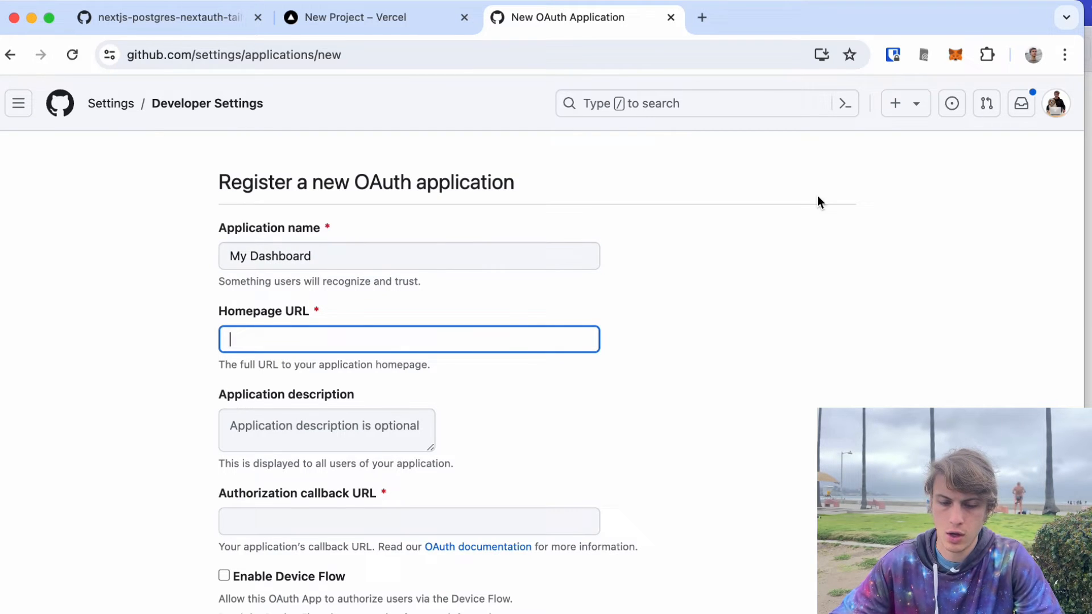
pyautogui.scroll(-3)
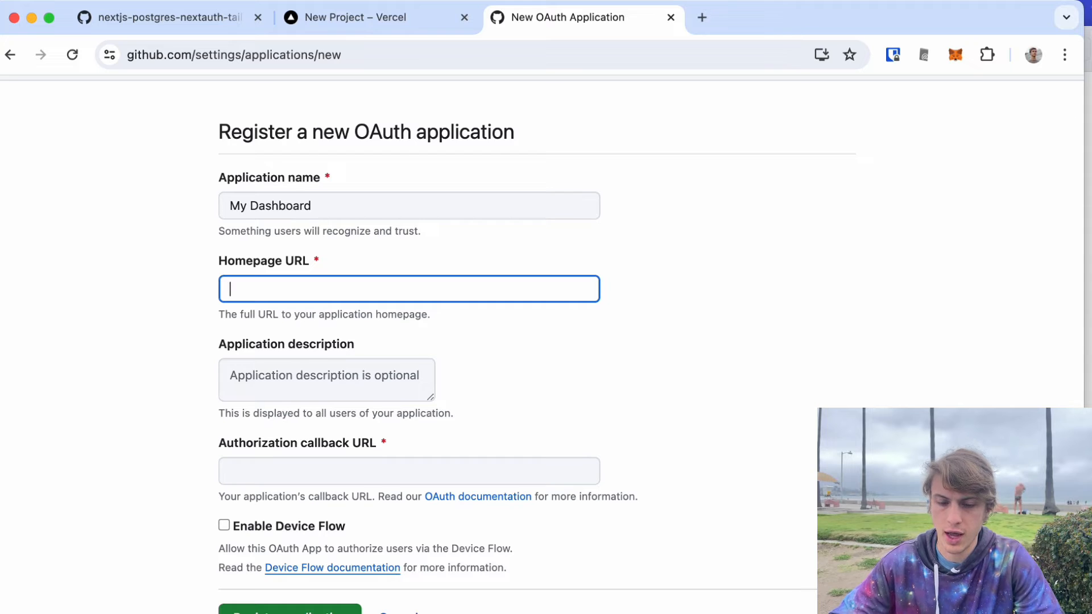
pyautogui.write('whatev')
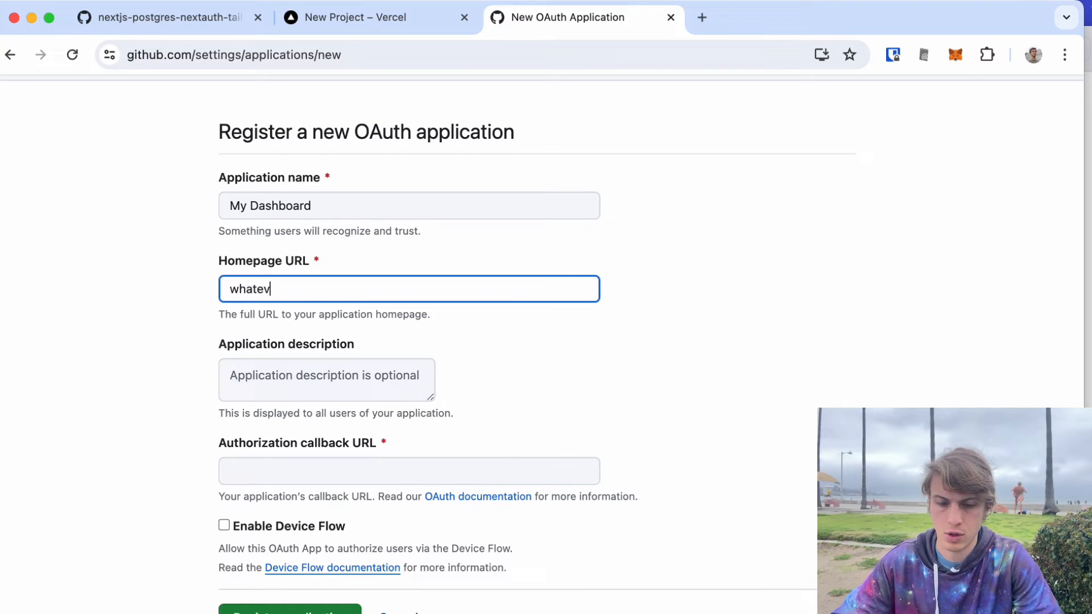
pyautogui.write('htwhatever.com')
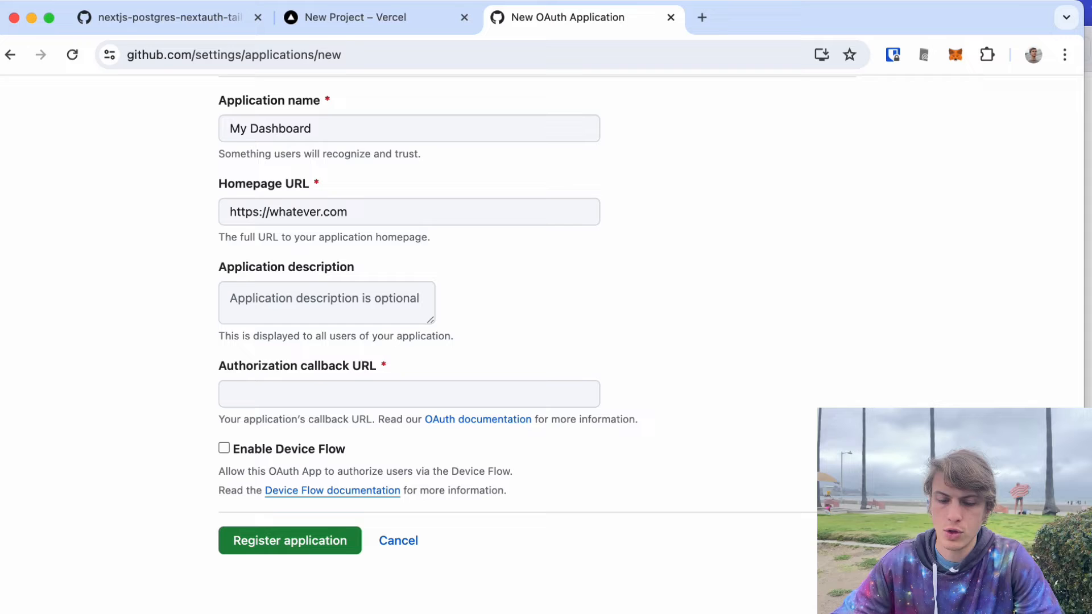
pyautogui.click(289, 541)
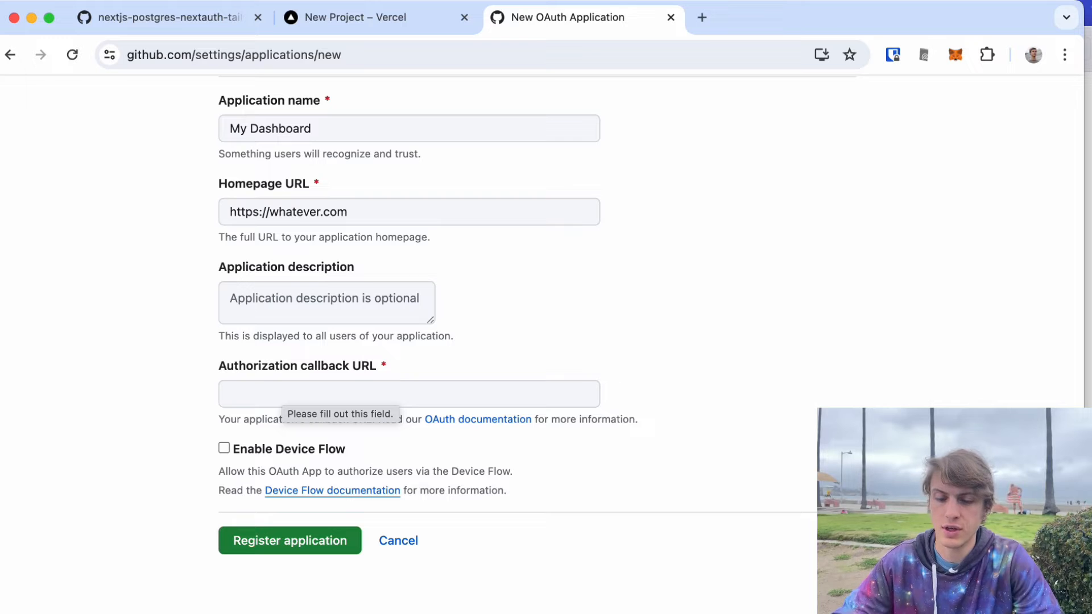
pyautogui.click(408, 392)
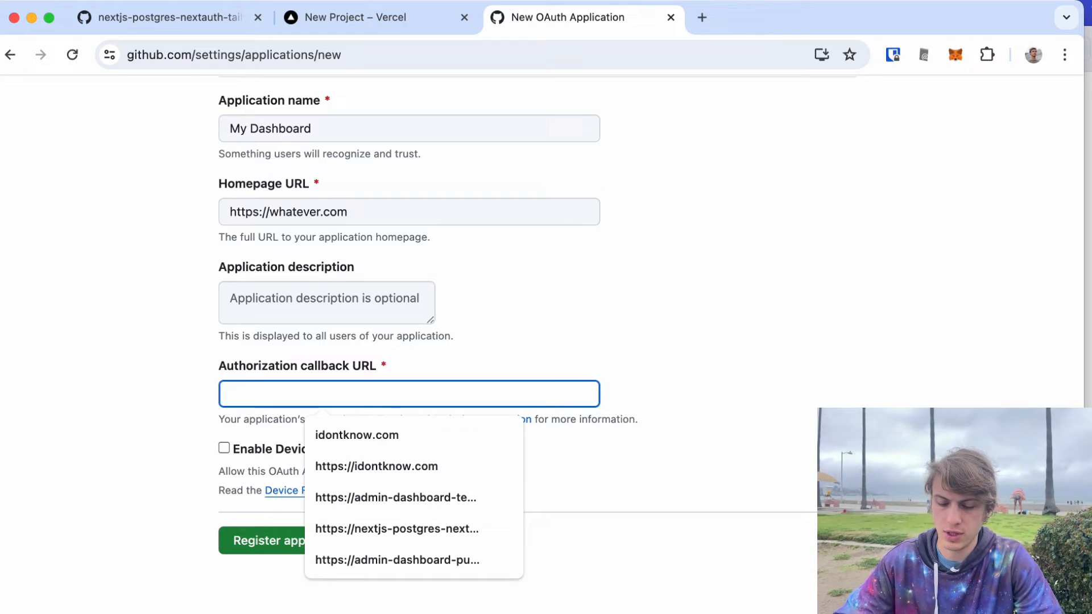
pyautogui.write('my-dashboard')
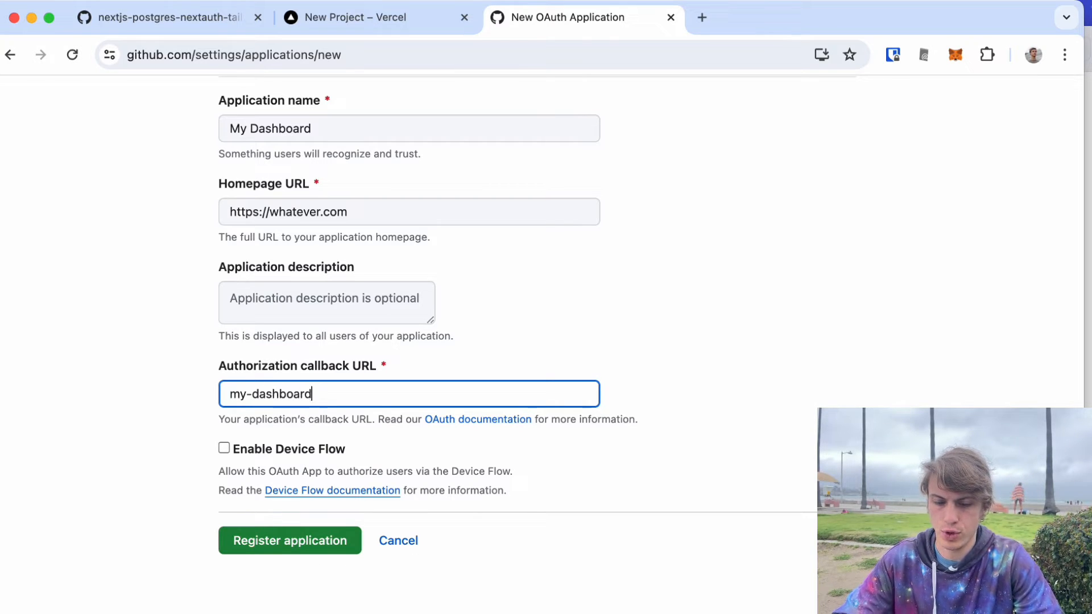
pyautogui.write('-12312')
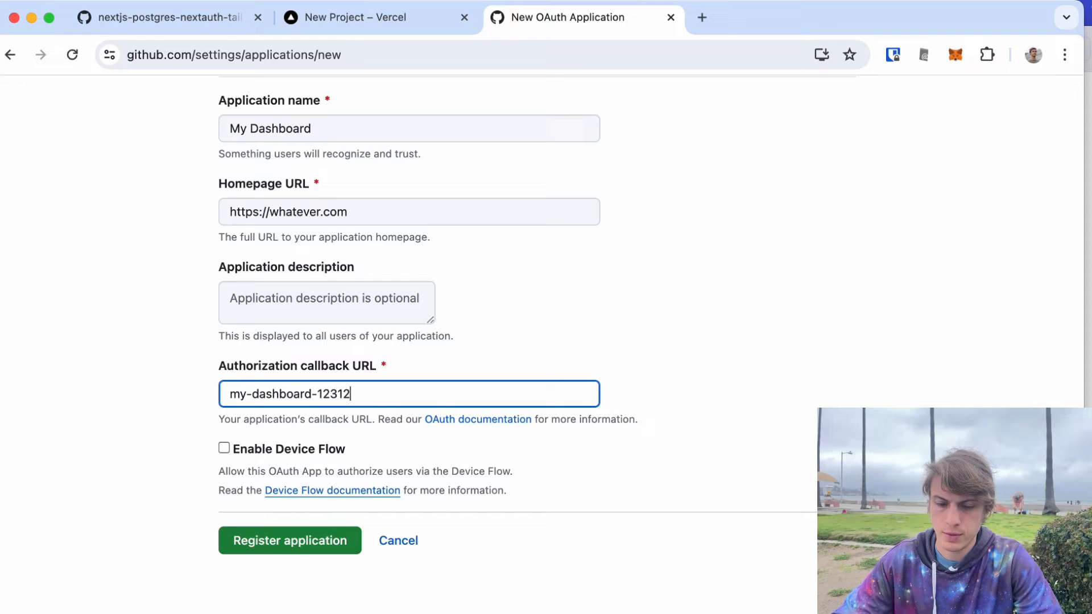
pyautogui.write('.vercel.')
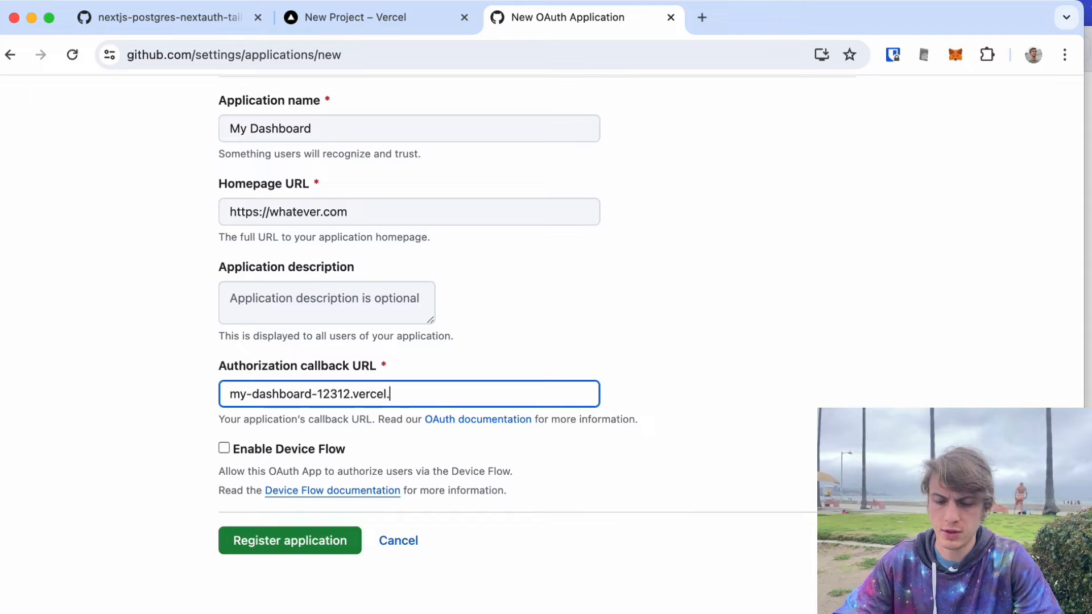
pyautogui.write('app')
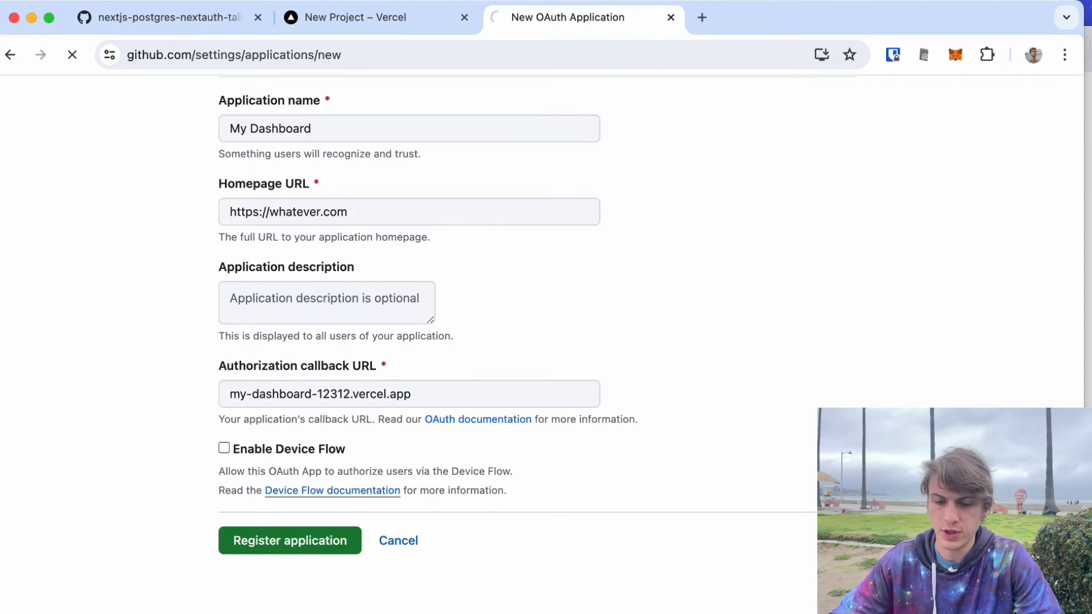
pyautogui.click(290, 541)
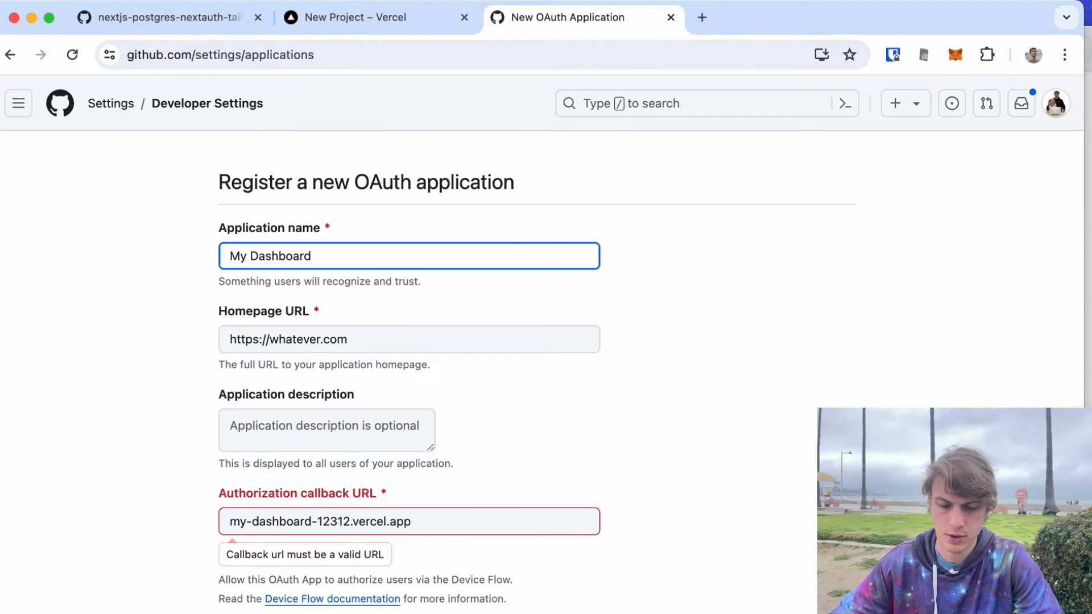
pyautogui.write('https://')
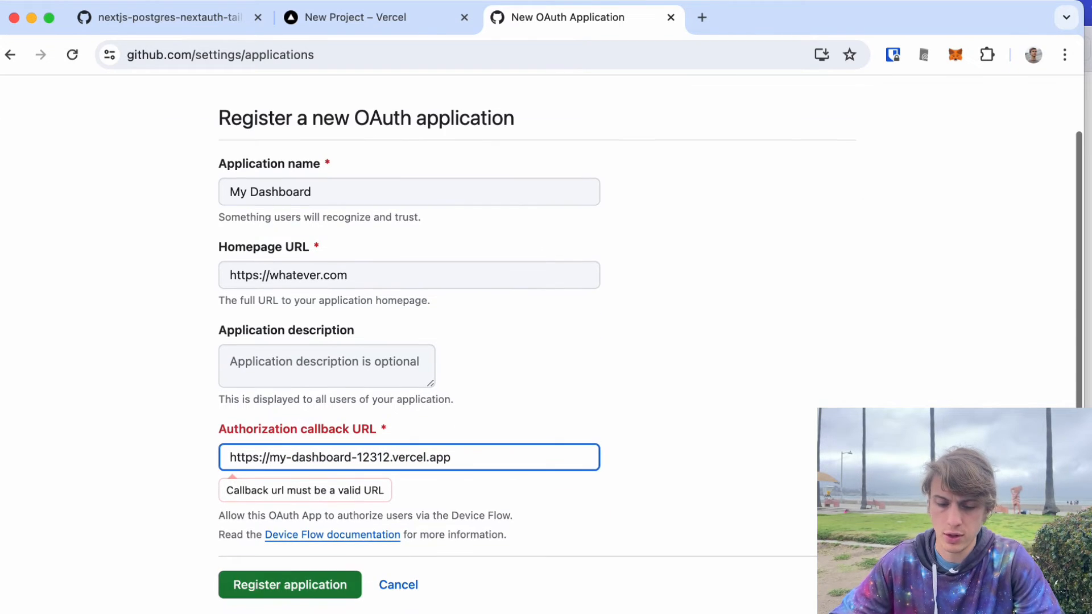
pyautogui.click(291, 585)
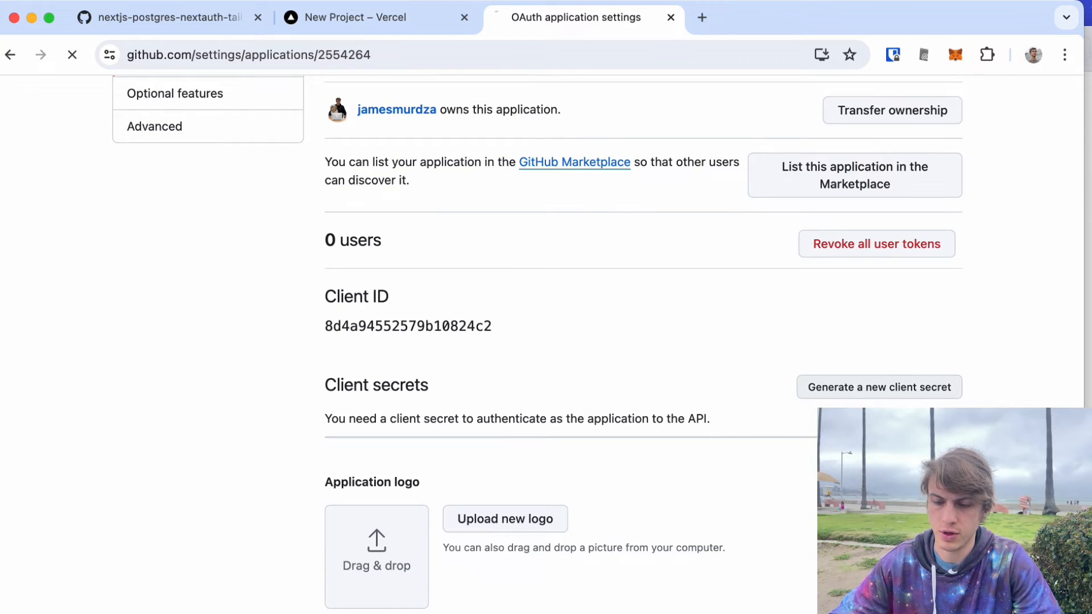
pyautogui.click(878, 387)
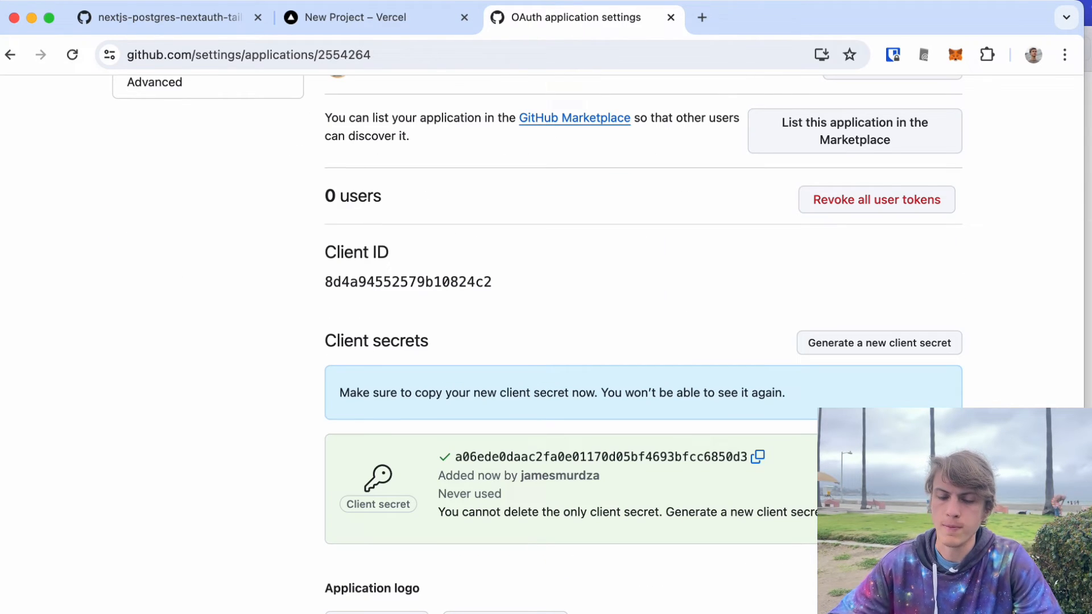
# Step: Fill the GitHub client ID and secret into AUTH_GITHUB_ID and AUTH_GITHUB_SECRET, then deploy the project
pyautogui.click(377, 17)
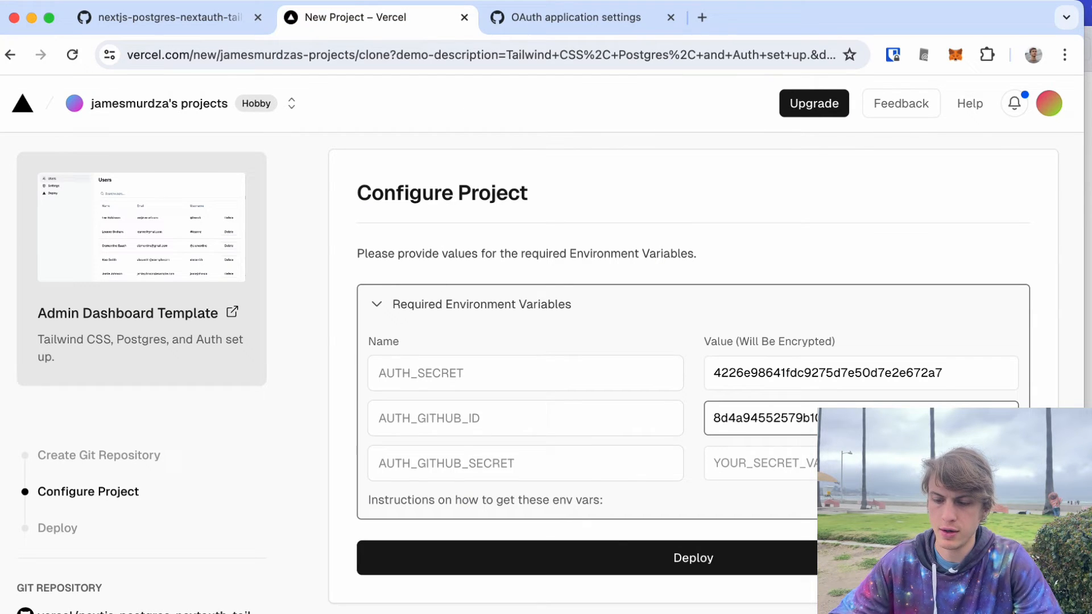
pyautogui.click(574, 18)
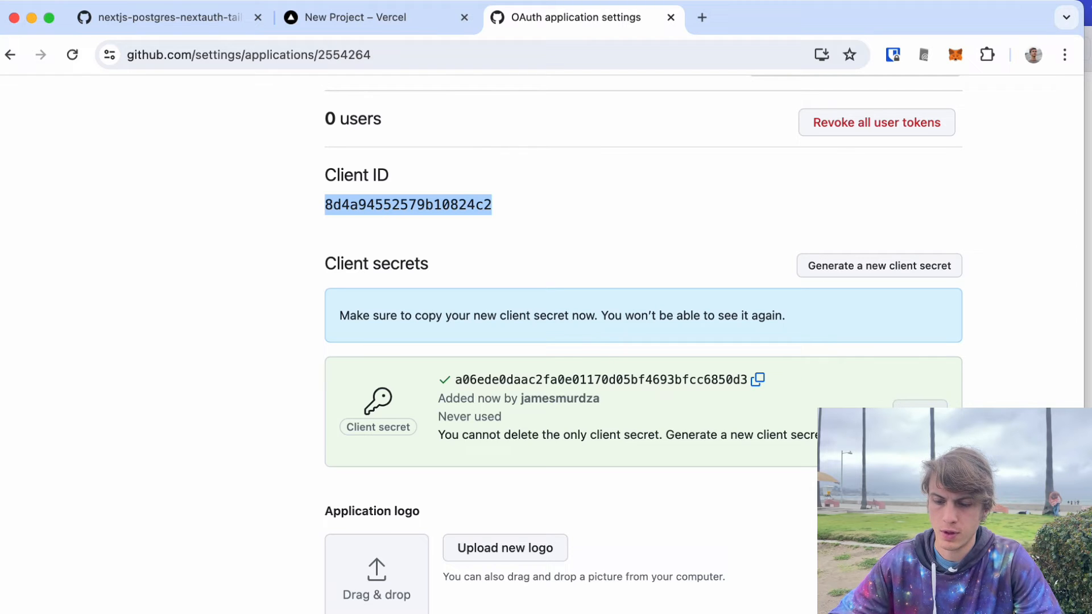
pyautogui.click(377, 18)
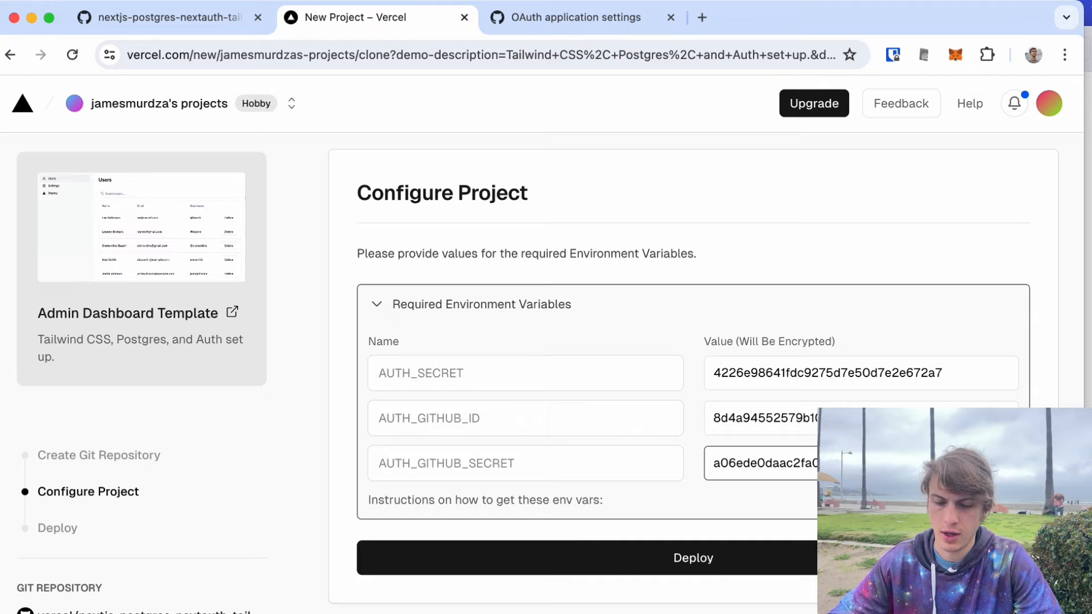
pyautogui.scroll(-3)
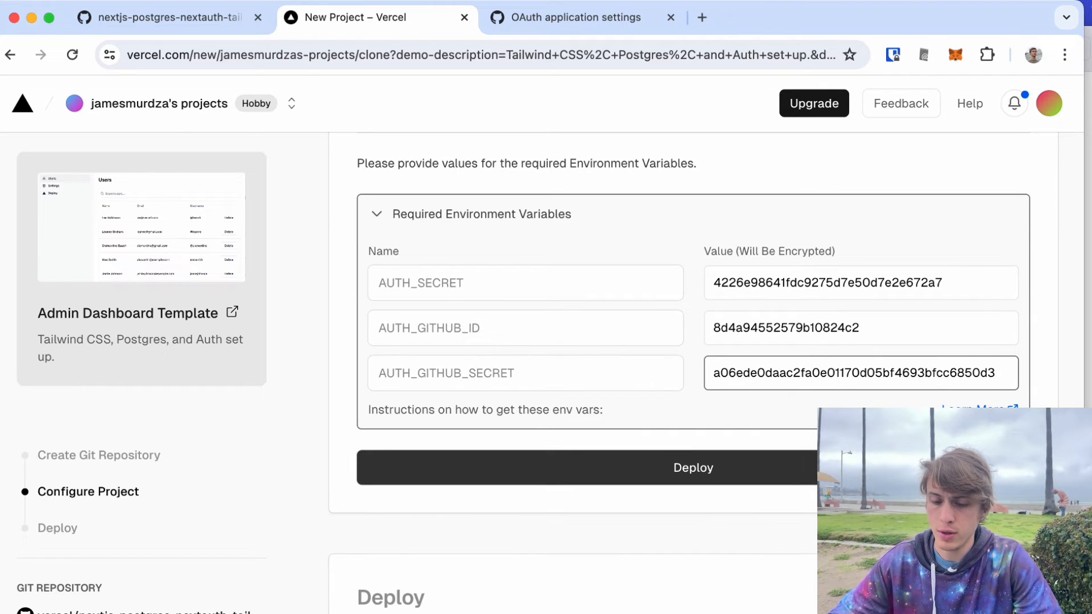
pyautogui.click(693, 467)
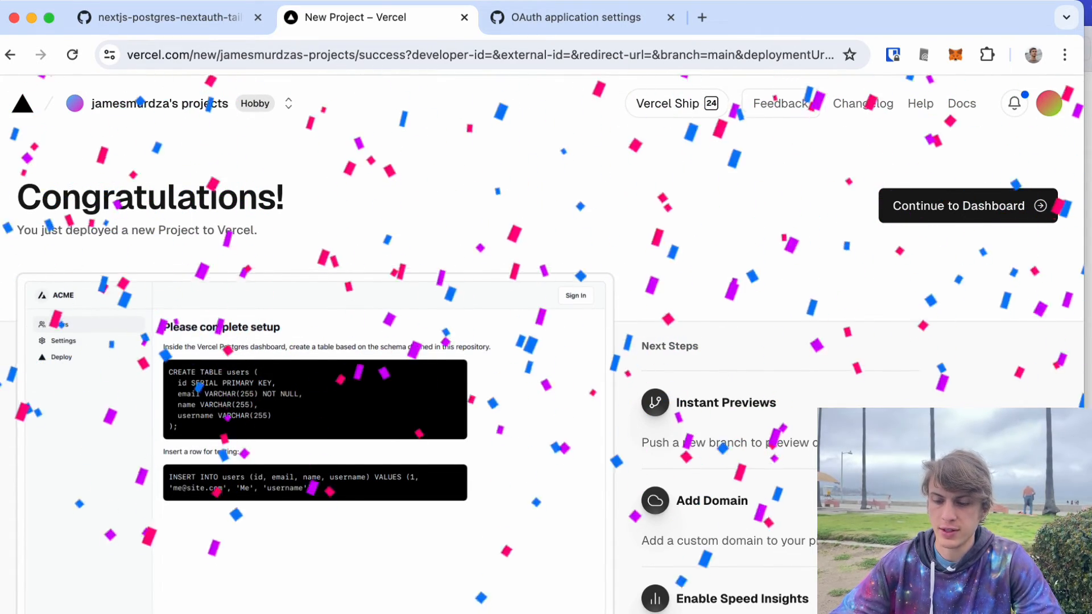
# Step: Visit the deployed dashboard site and select its CREATE TABLE users setup statement
pyautogui.scroll(-3)
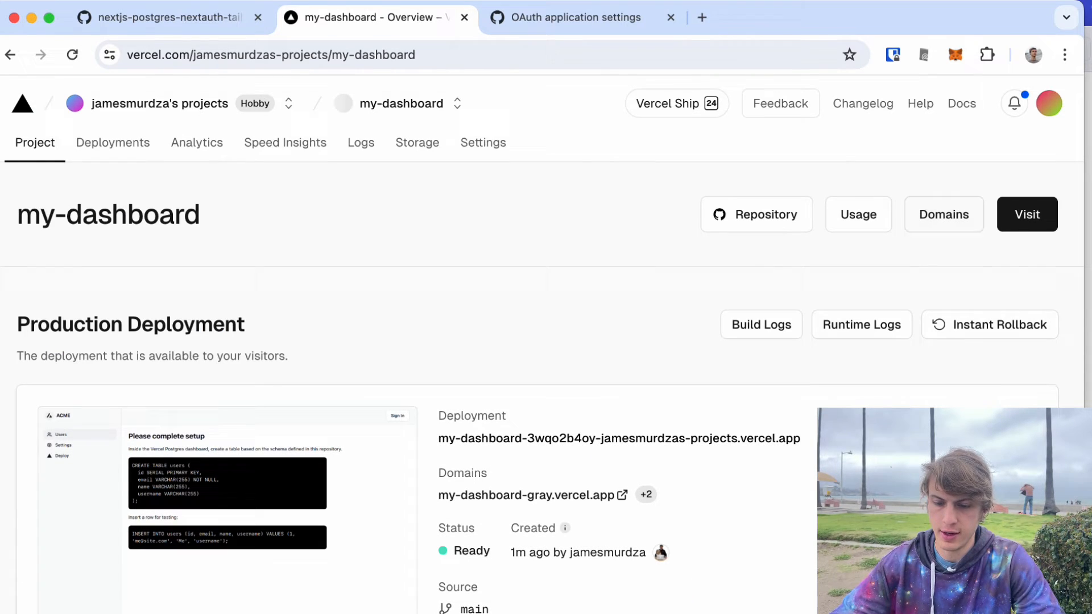
pyautogui.scroll(-3)
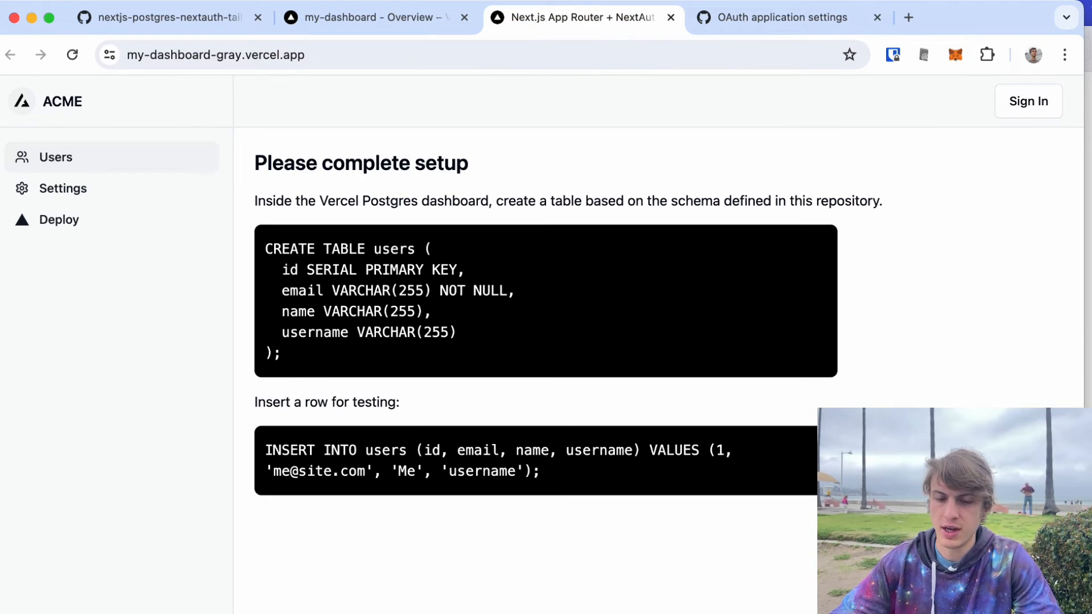
pyautogui.moveTo(265, 250); pyautogui.dragTo(281, 355)
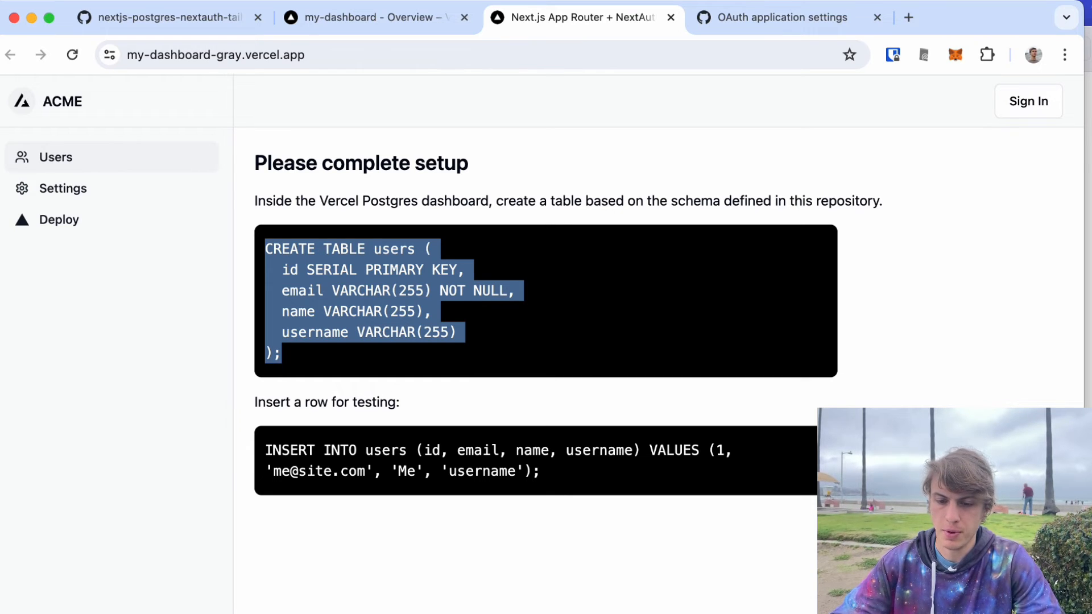
# Step: Run the CREATE TABLE users and INSERT test-row statements in my-dashboard-postgres, then try Sign In
pyautogui.click(374, 17)
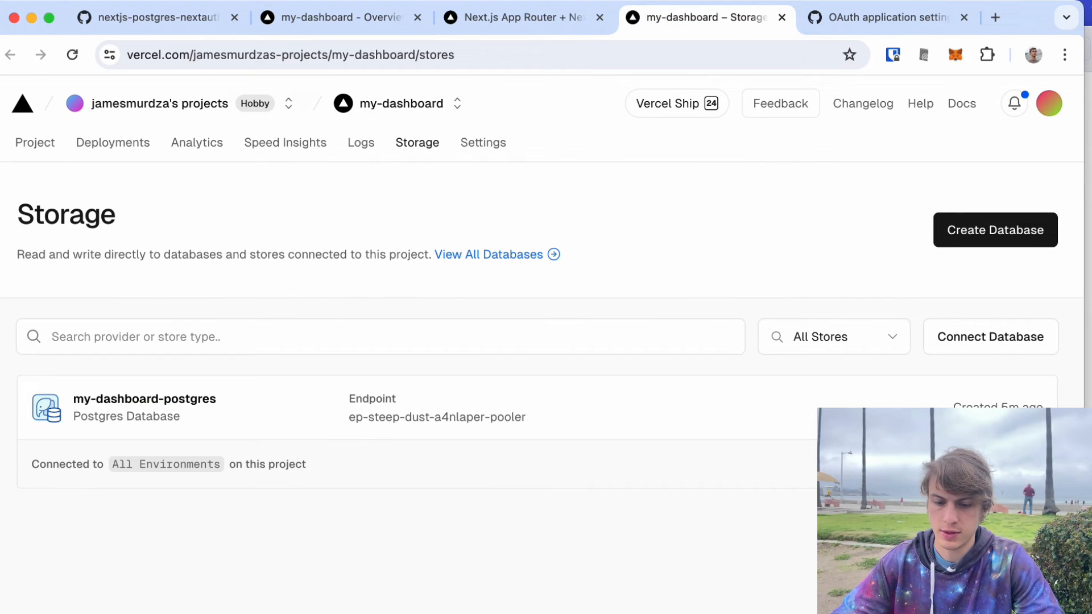
pyautogui.click(145, 407)
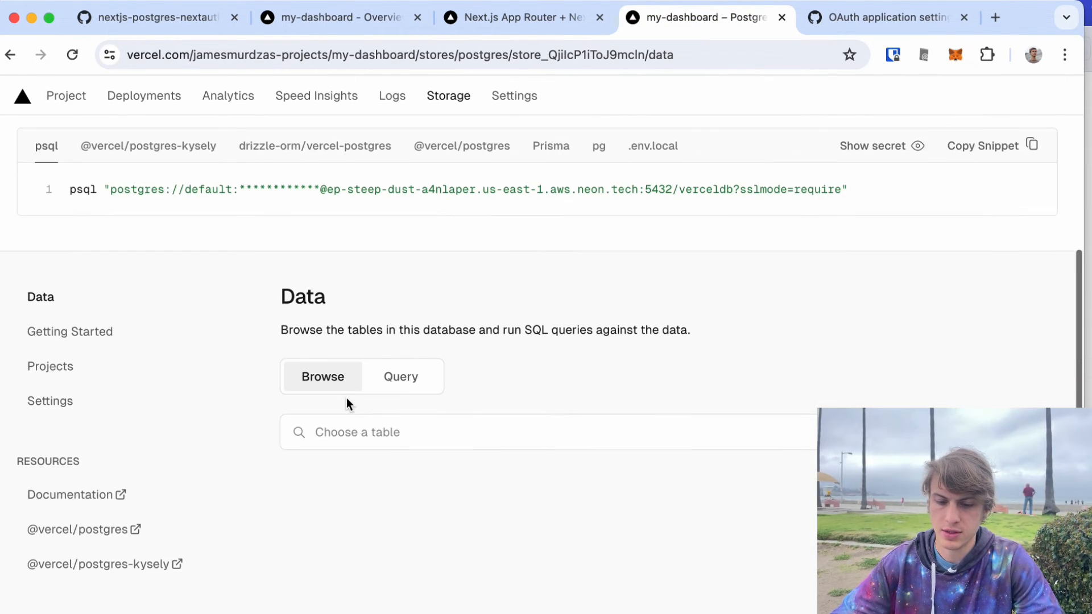
pyautogui.click(401, 377)
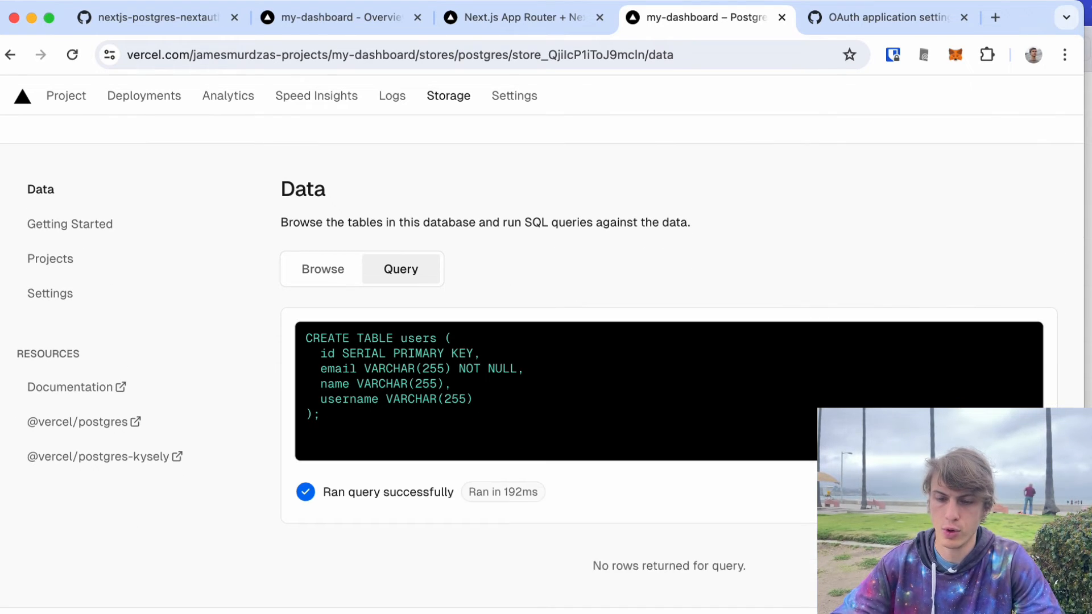
pyautogui.click(522, 17)
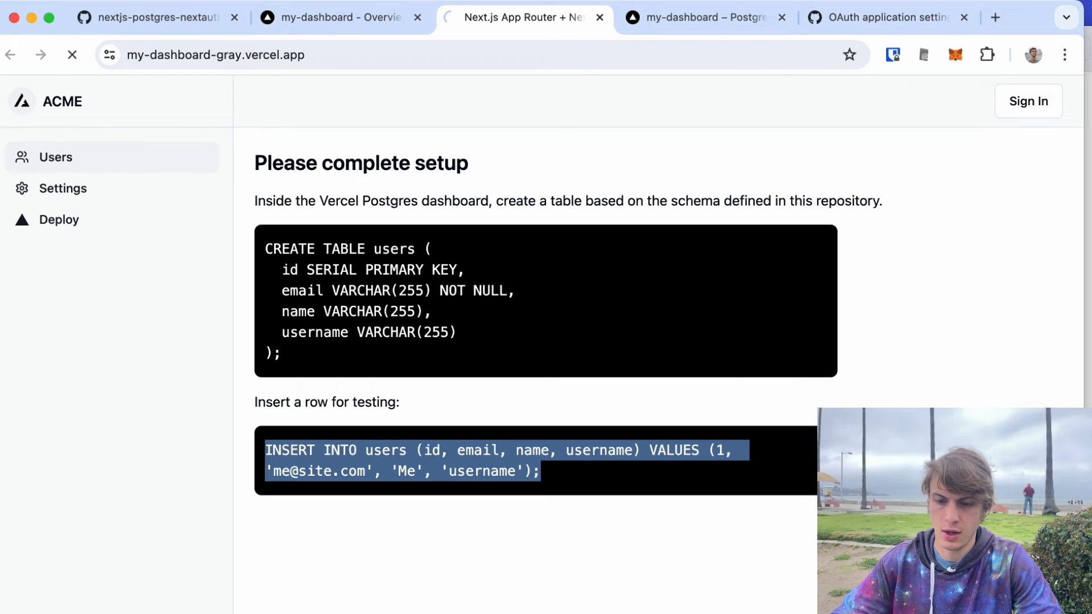
pyautogui.click(703, 17)
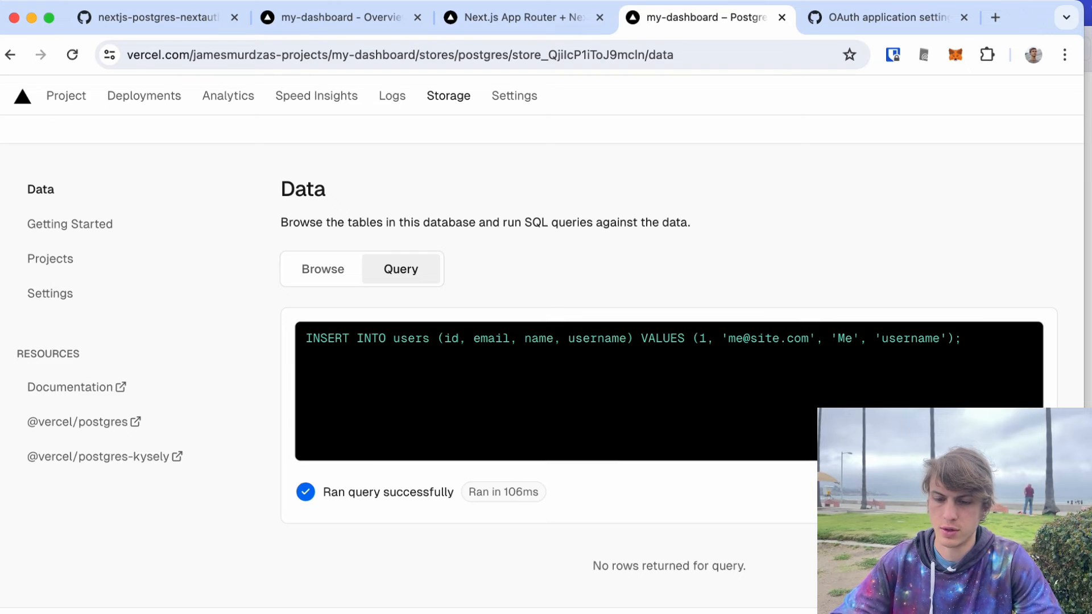
pyautogui.click(519, 17)
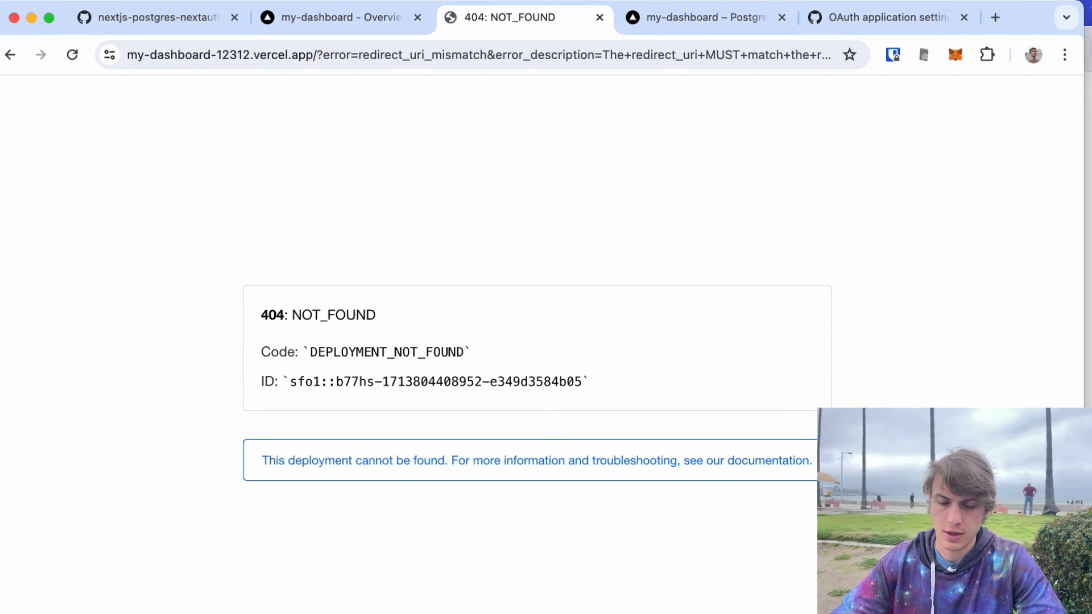
pyautogui.doubleClick(387, 352)
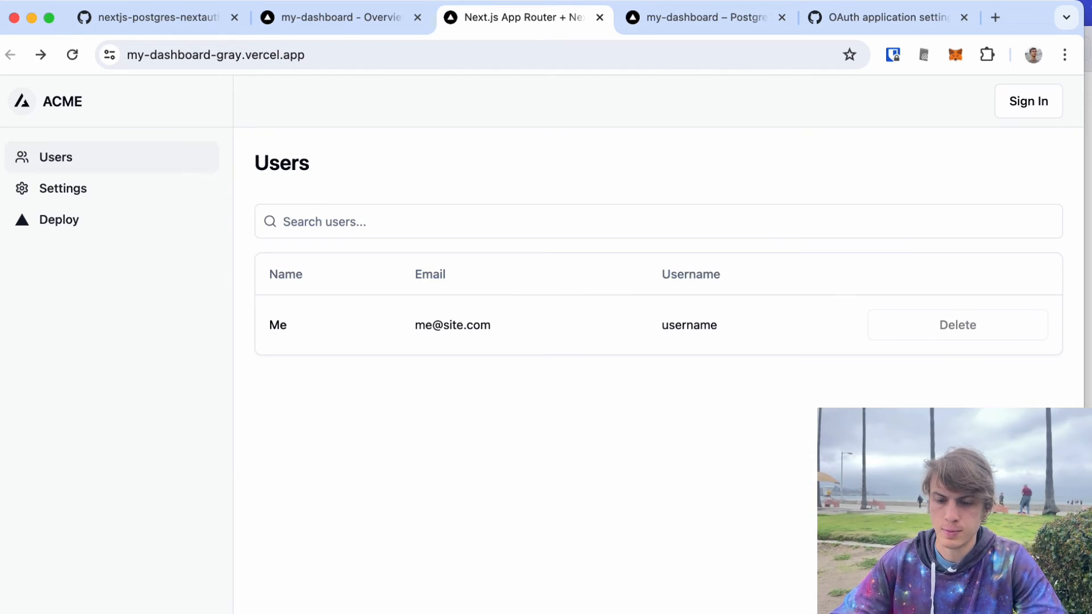
pyautogui.click(334, 17)
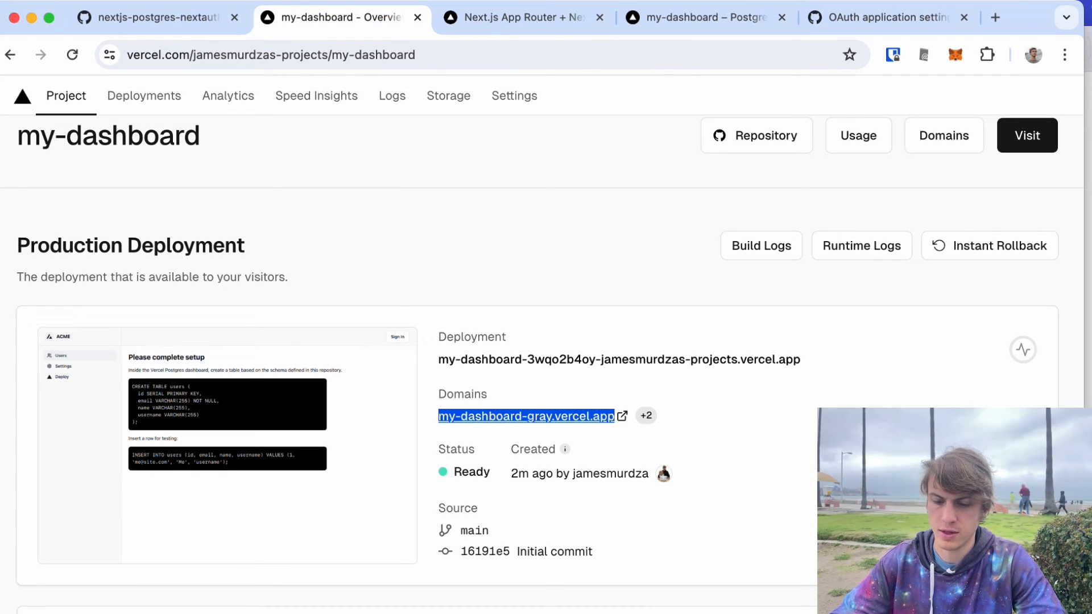
pyautogui.click(885, 17)
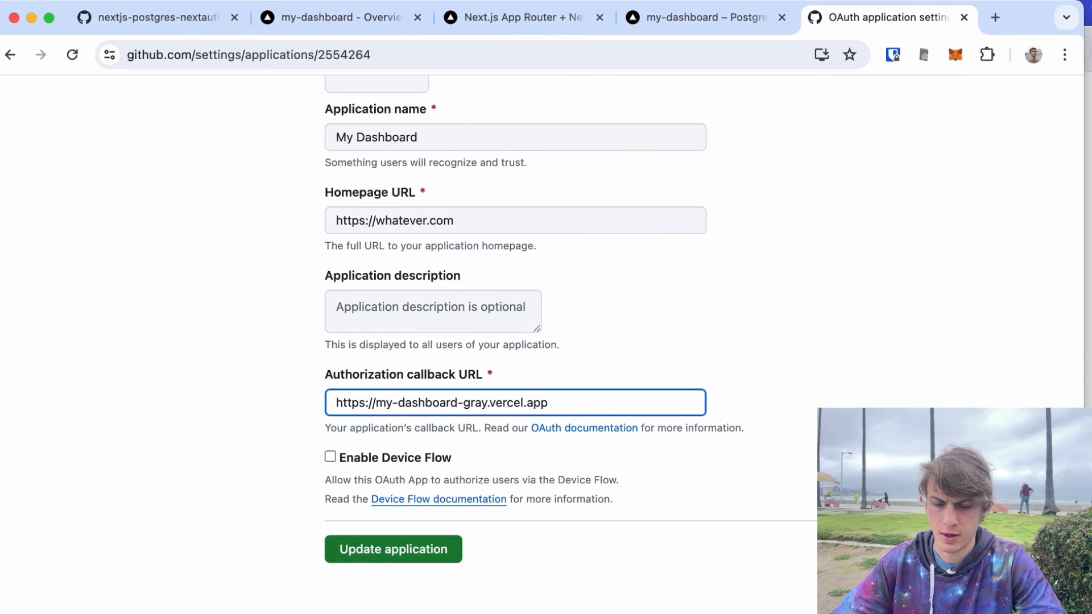
pyautogui.click(522, 17)
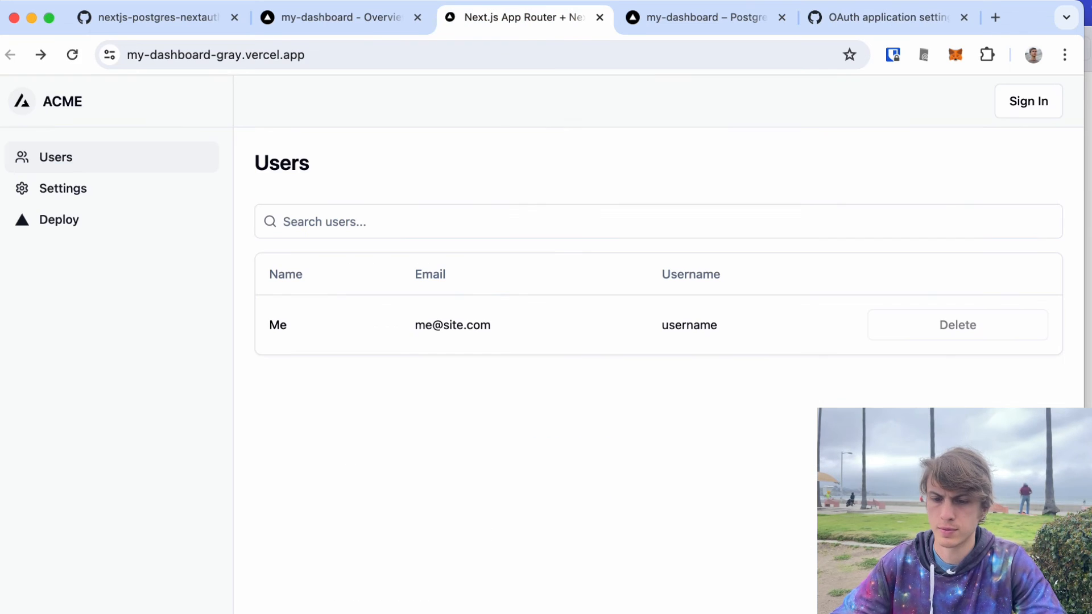
# Step: Sign in on the dashboard with GitHub and authorize My Dashboard on the GitHub prompt
pyautogui.click(1029, 101)
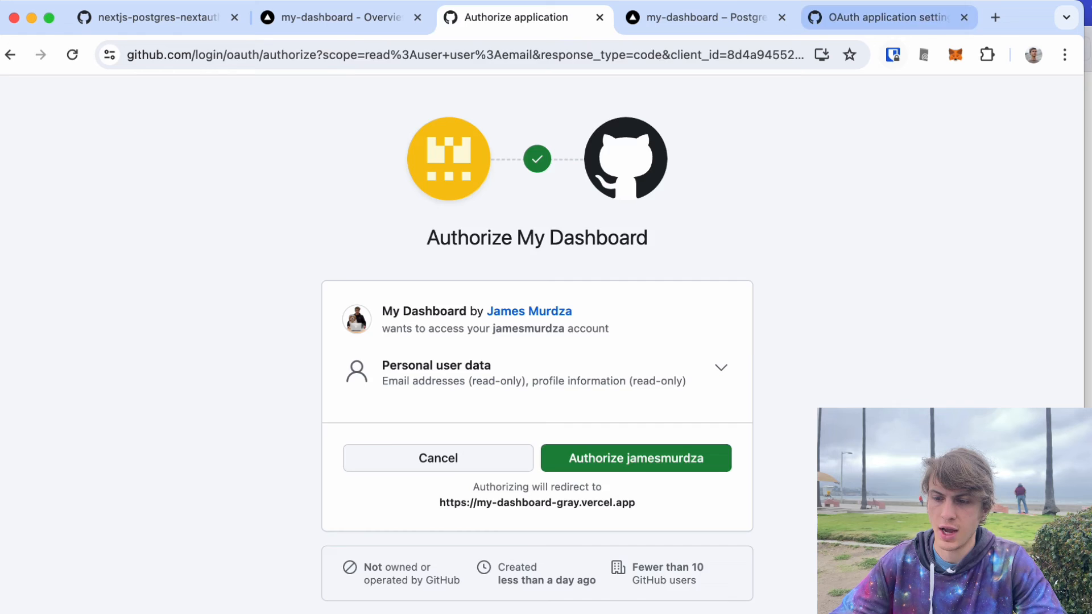
pyautogui.click(888, 17)
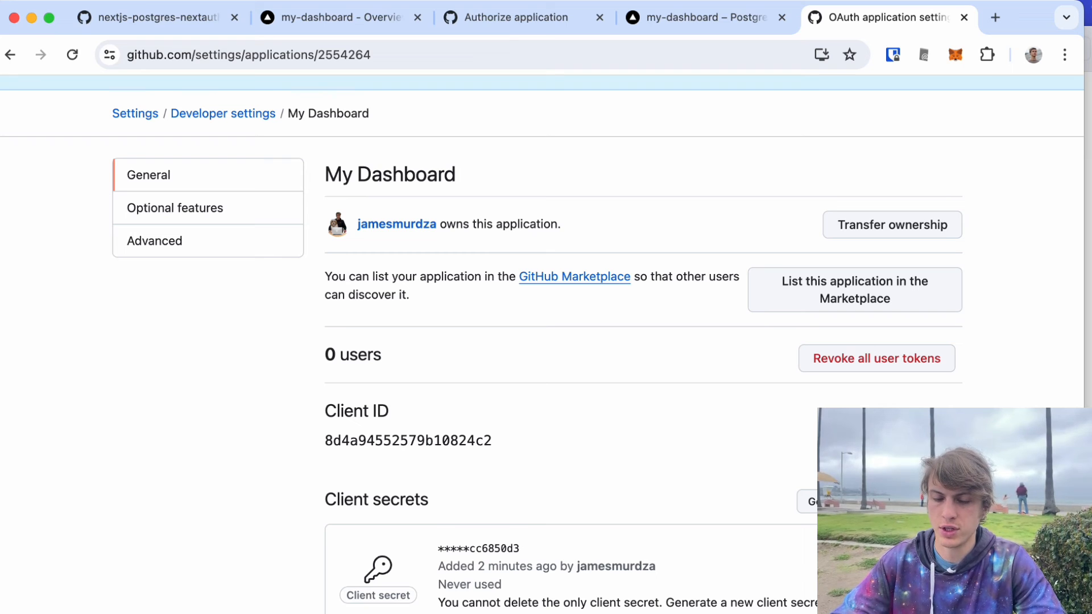
pyautogui.click(519, 18)
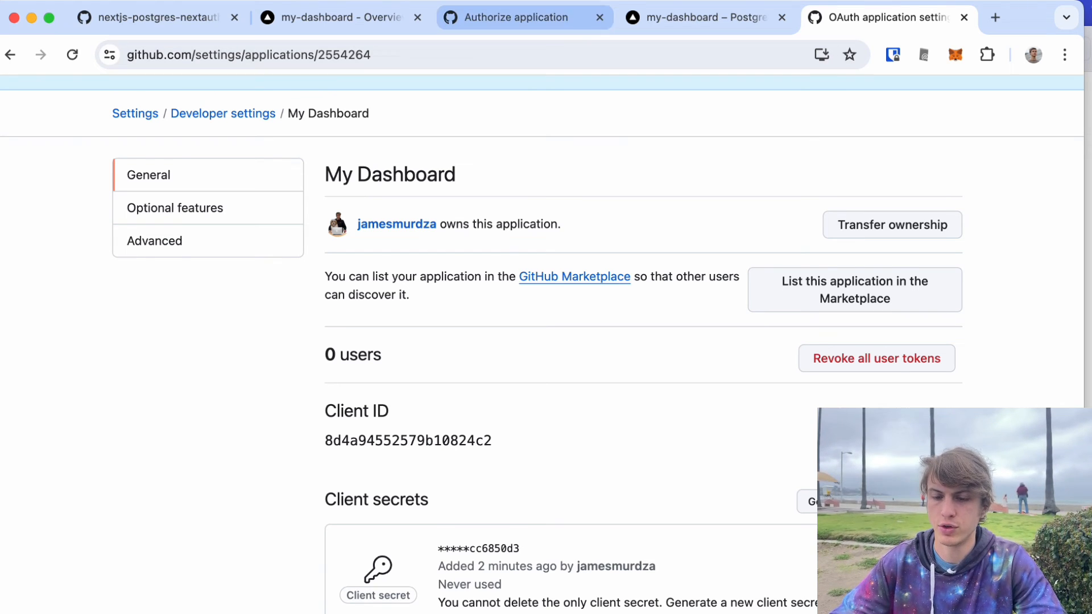
pyautogui.click(523, 17)
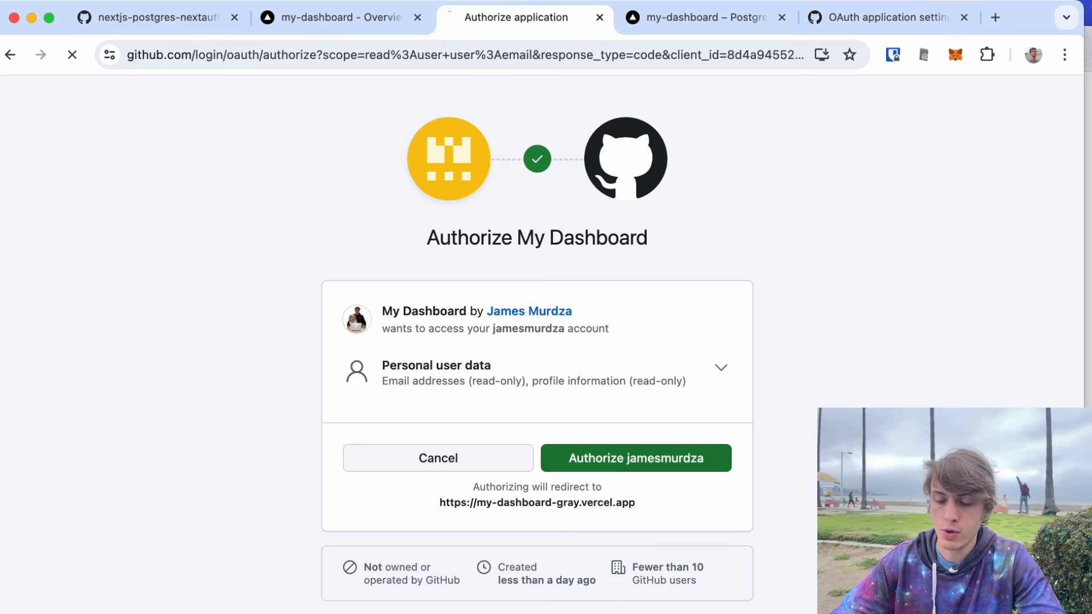
pyautogui.click(635, 458)
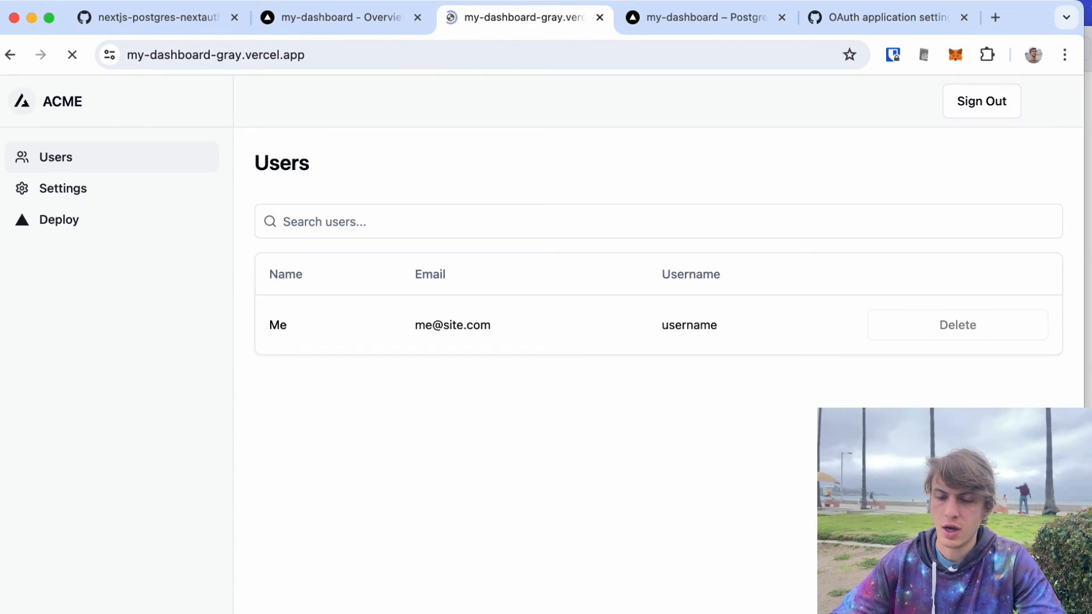